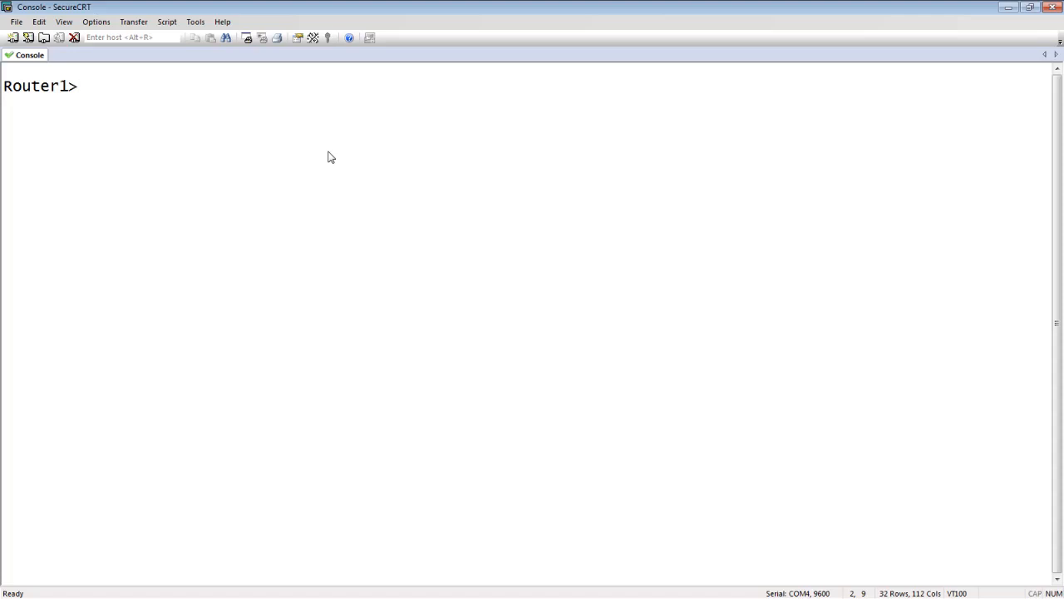
pyautogui.moveTo(73, 113)
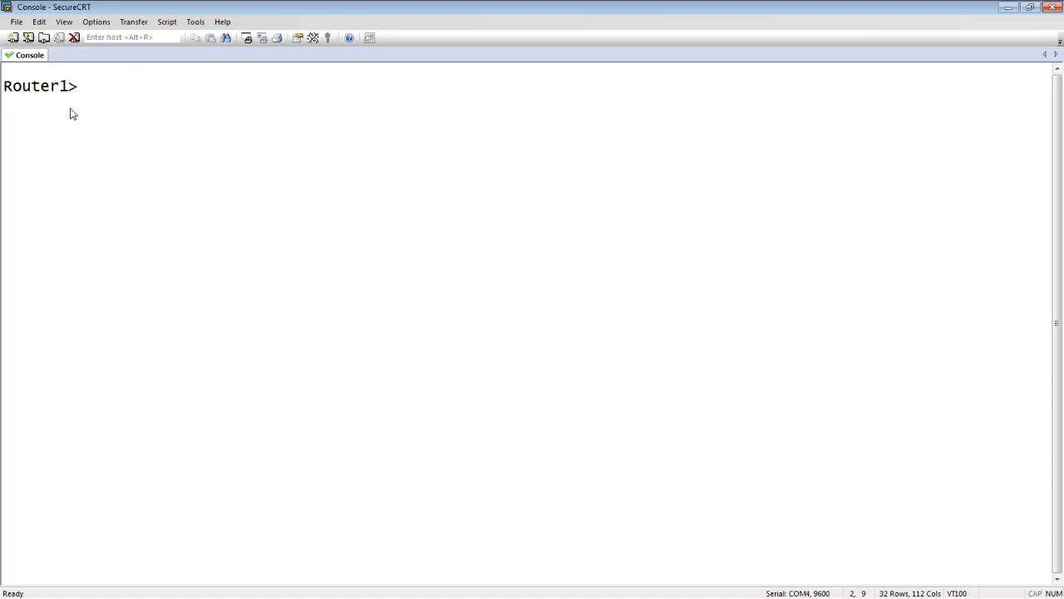
# - Query the Router1> prompt with ? to list user-mode commands (enable, ping, show, traceroute)
pyautogui.write('?')
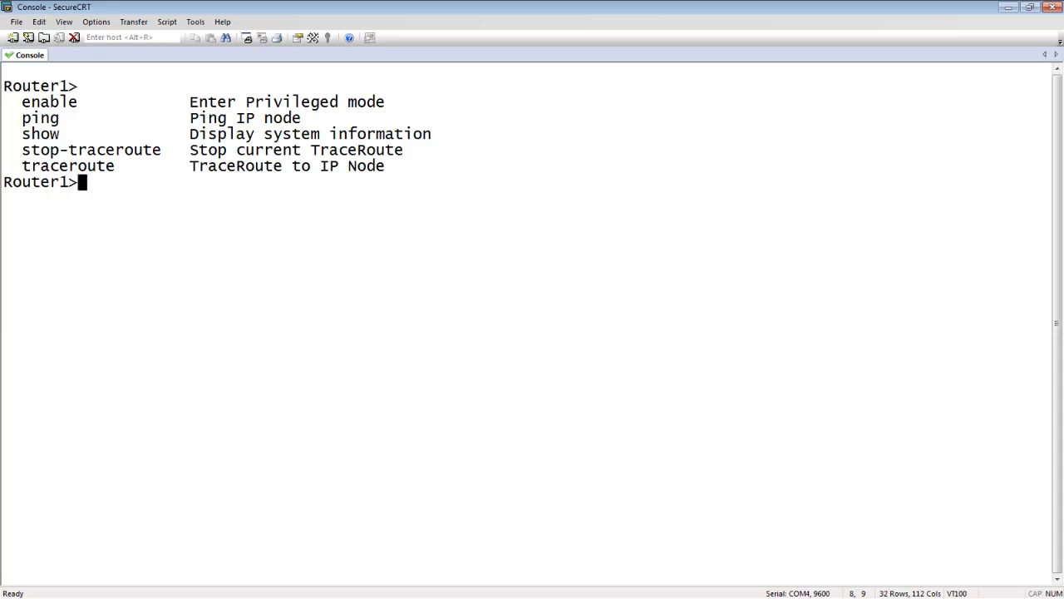
# - Run enable to reach the privileged Router1# prompt
pyautogui.write('enable')
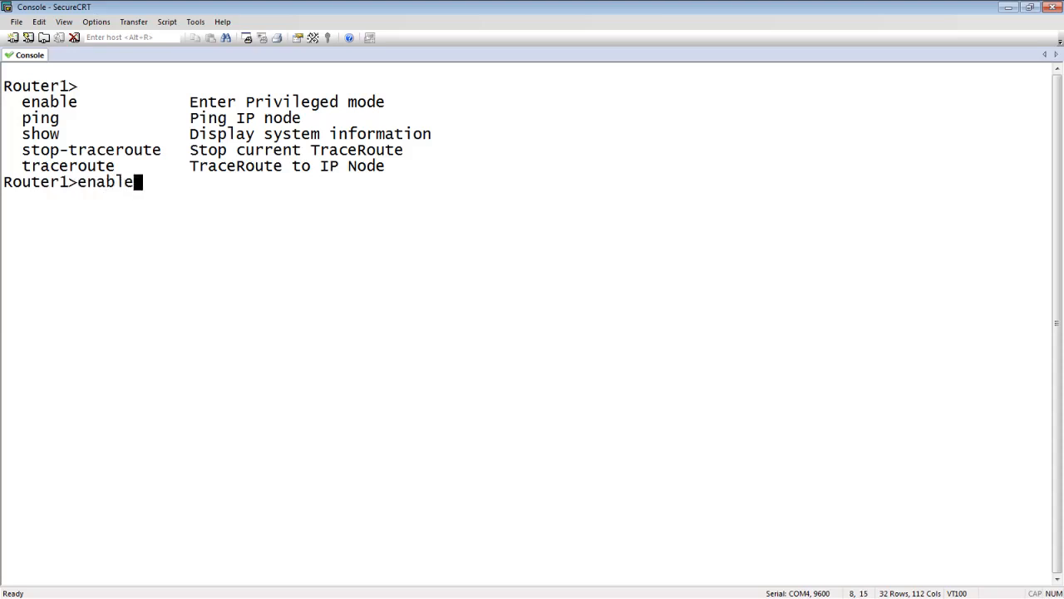
pyautogui.press('Return')
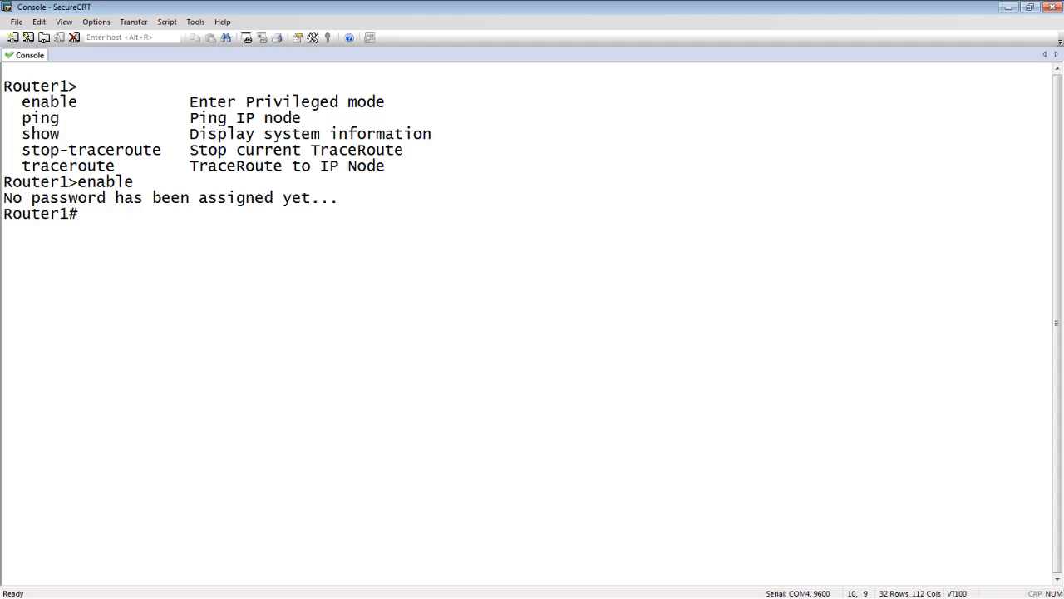
# - List privileged commands with ?, then page through the global configuration command list with Space
pyautogui.write('?')
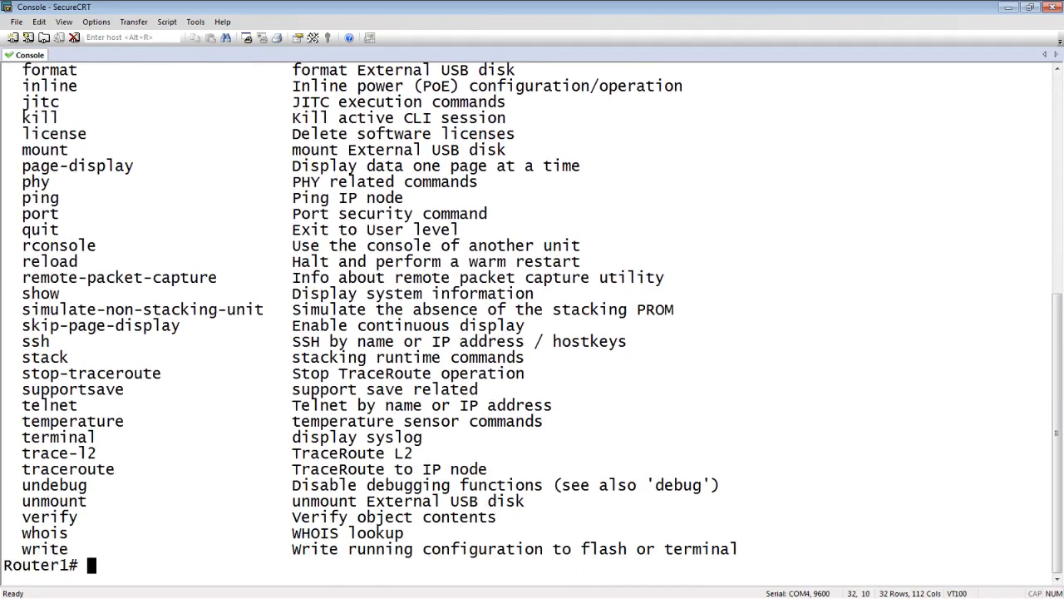
pyautogui.moveTo(57, 178)
pyautogui.write('config t')
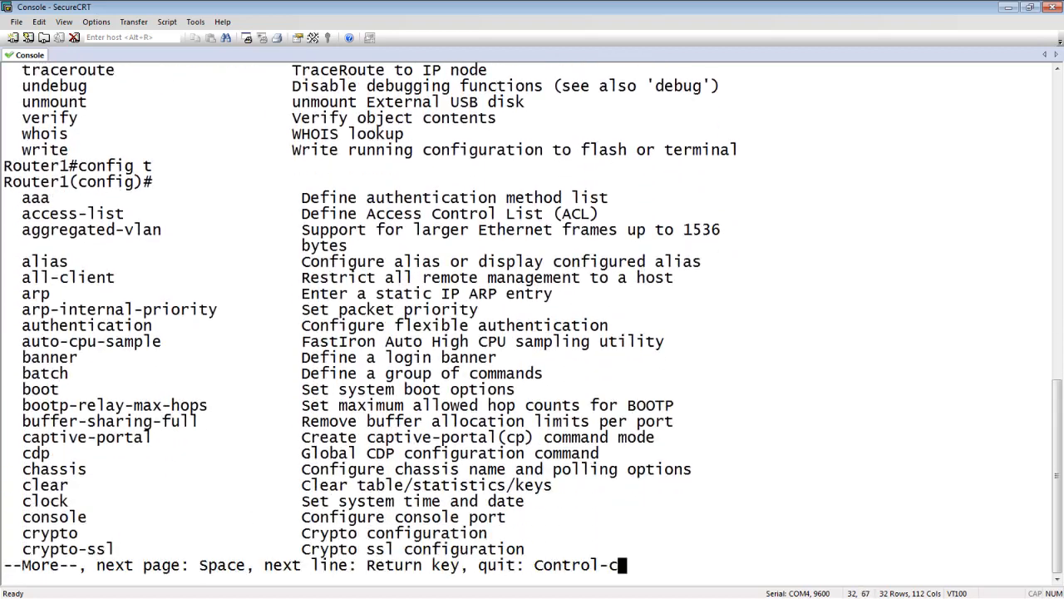
pyautogui.press('space')
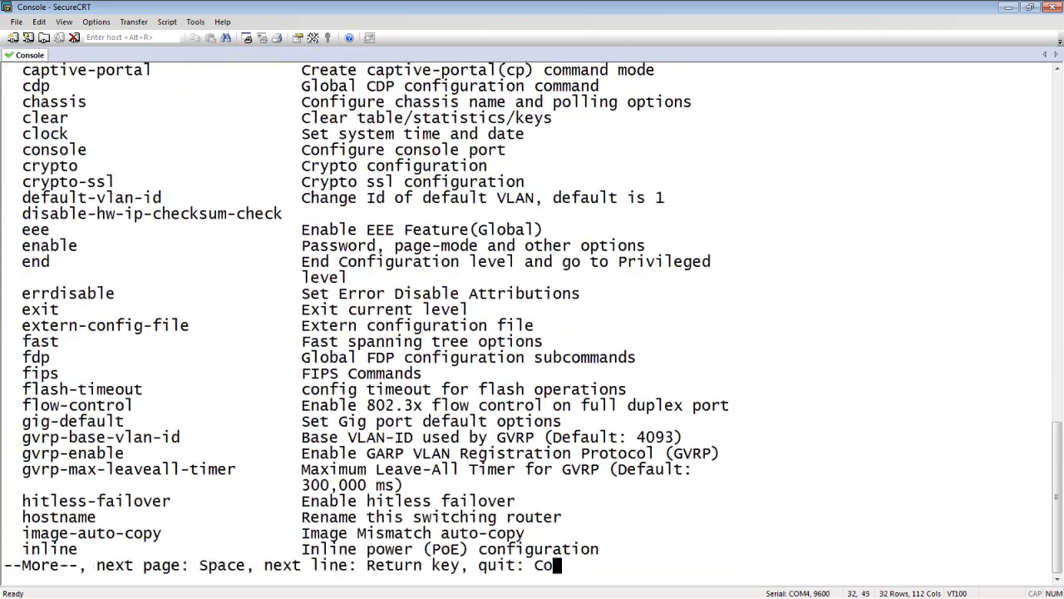
pyautogui.press('space')
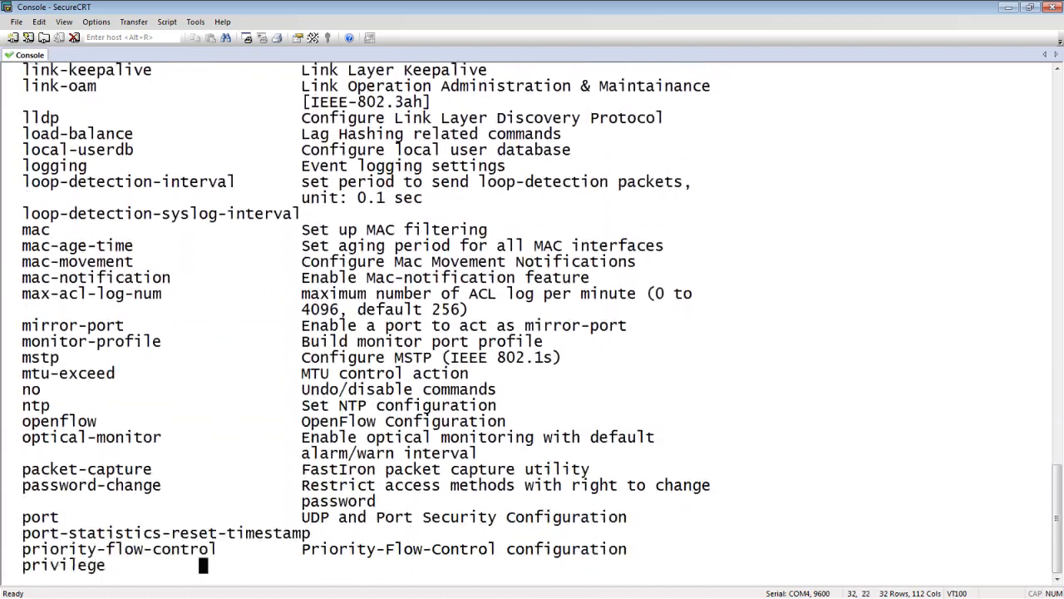
pyautogui.scroll(-3)
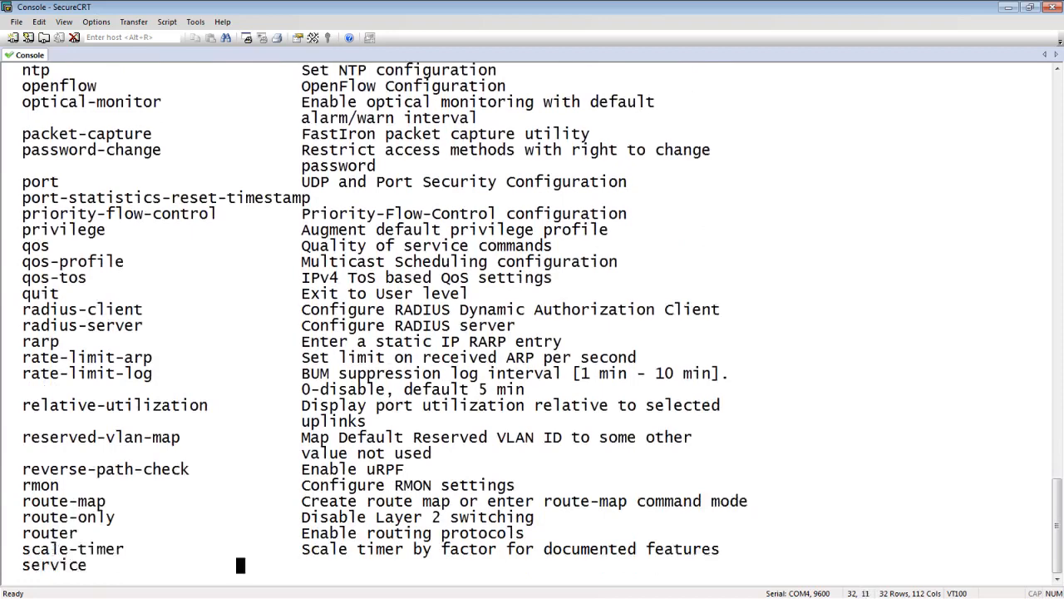
pyautogui.scroll(-3)
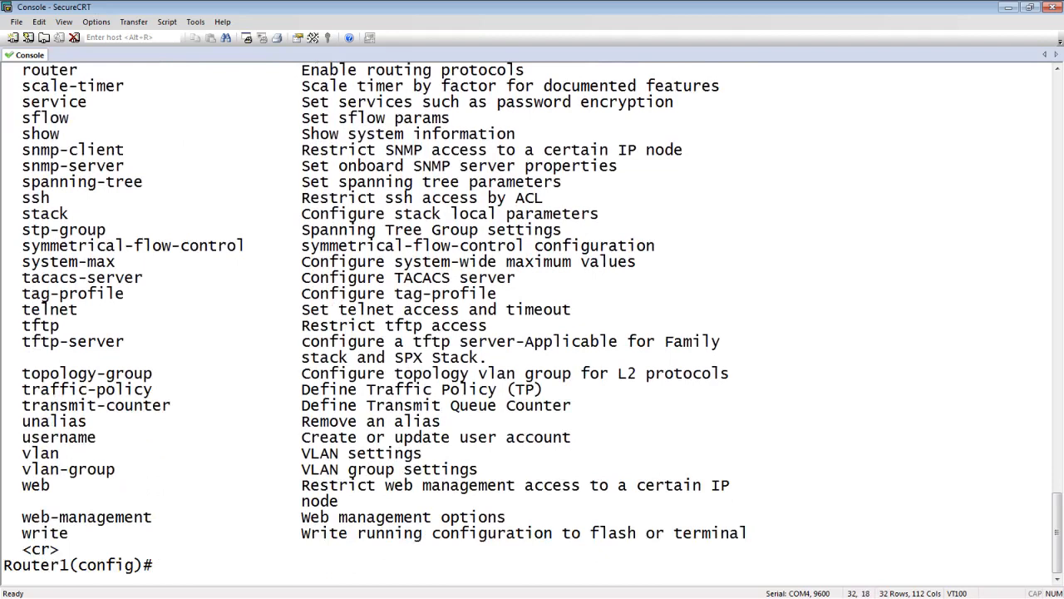
# - Enter 'int e 1/1/1' and page through the interface-mode command list
pyautogui.write('int e 1')
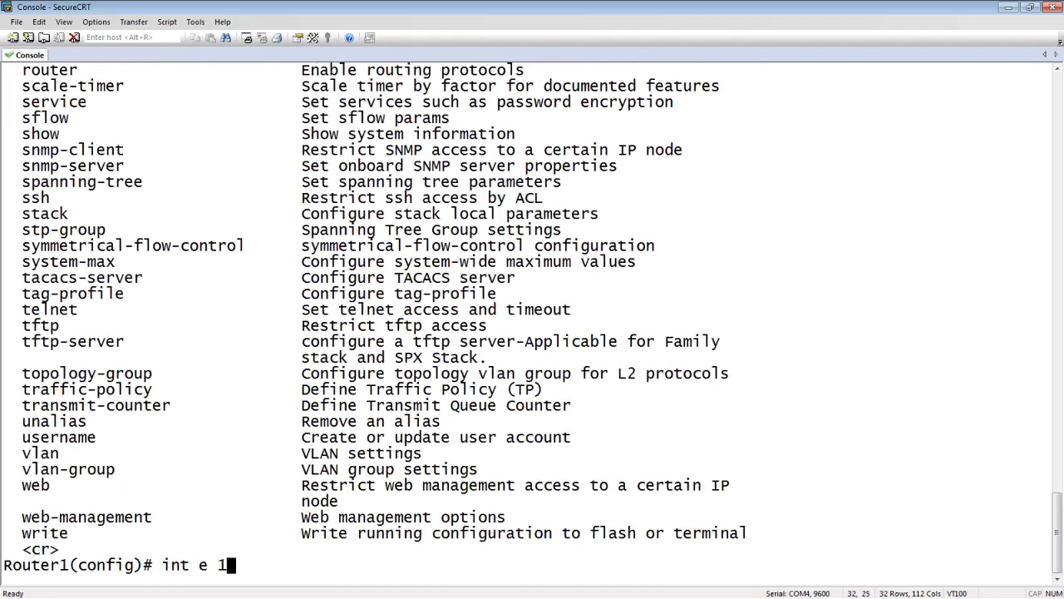
pyautogui.press('Return')
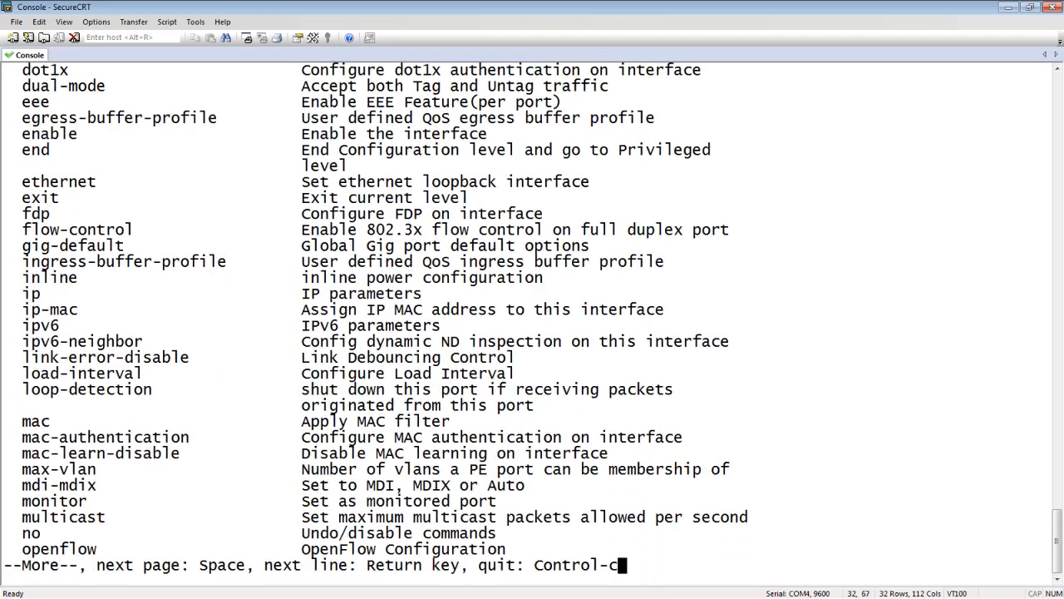
pyautogui.press('space')
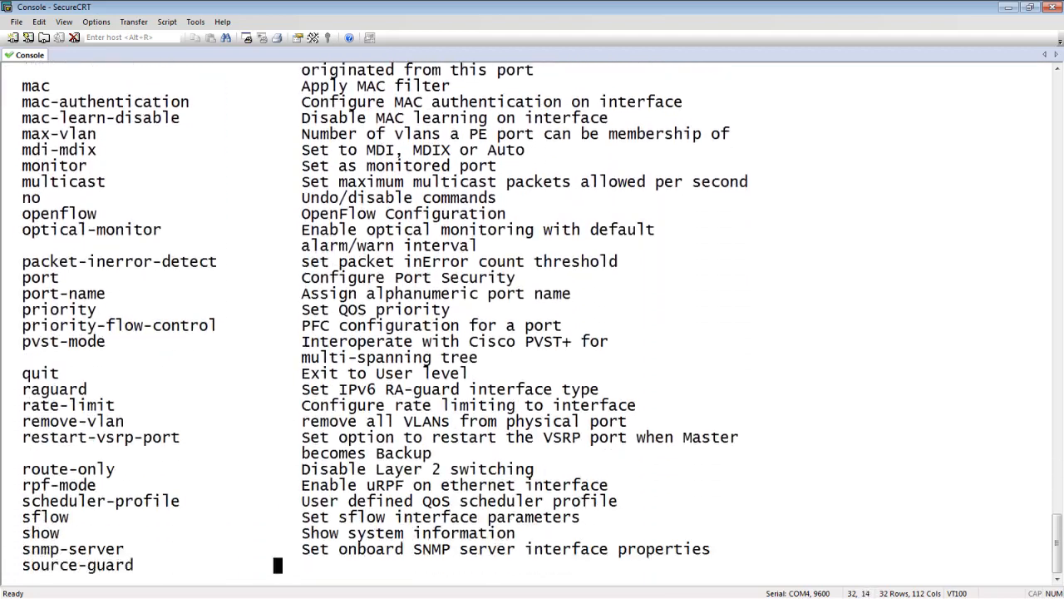
pyautogui.scroll(-3)
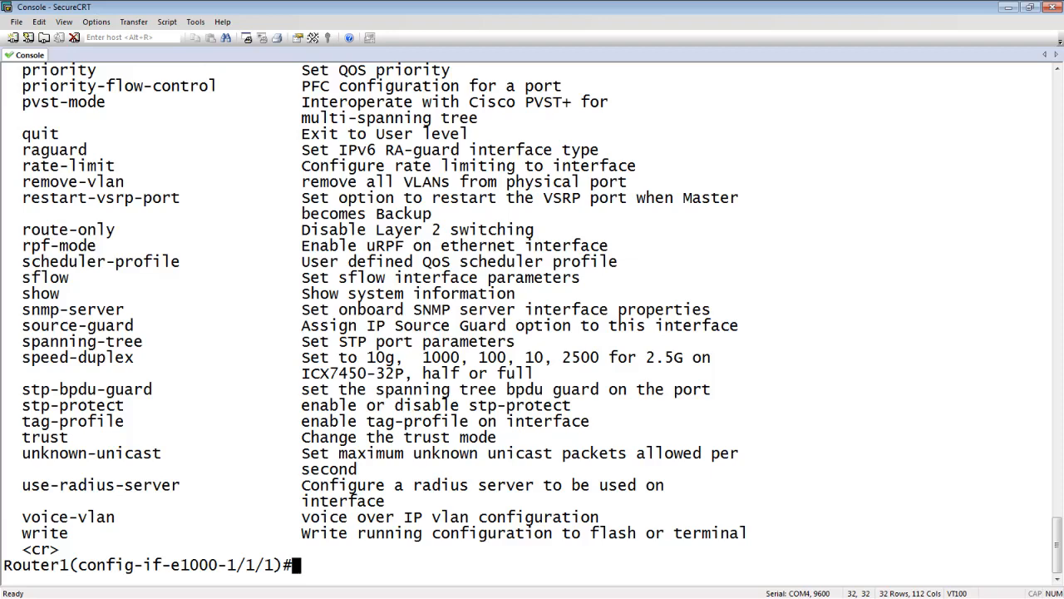
# - Explore the port's spanning-tree help progressively (s ?, sp ?, spa ?, spa 802-1w ?)
pyautogui.write('s')
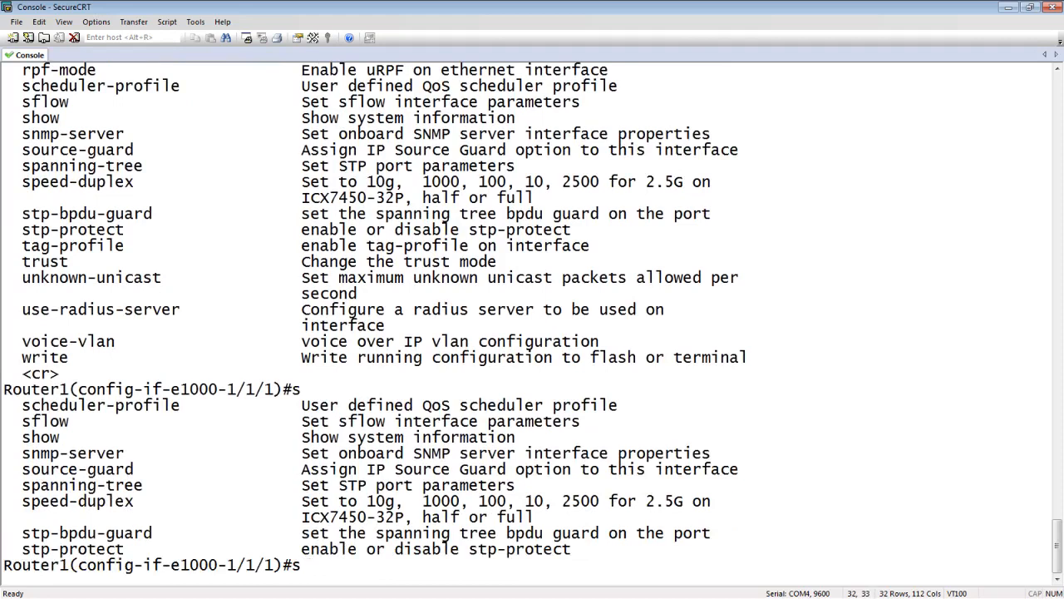
pyautogui.write('p')
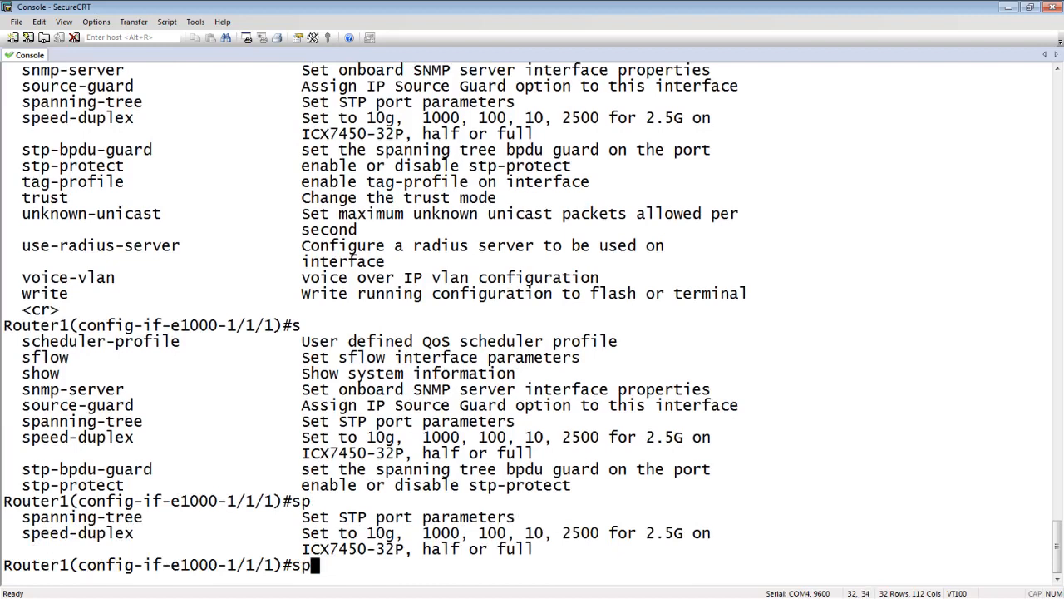
pyautogui.write('anning-tree')
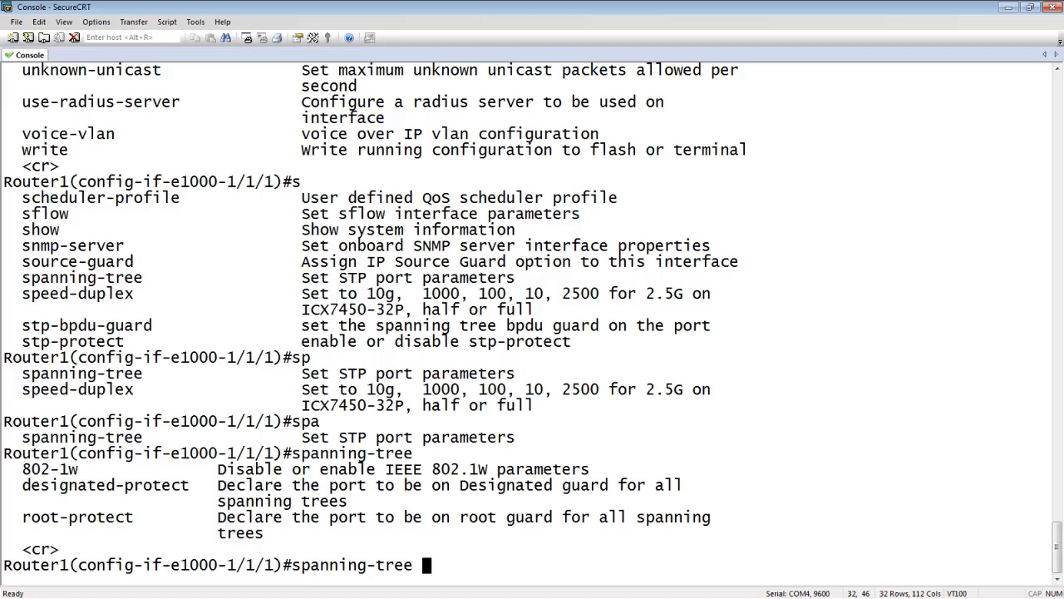
pyautogui.press('BackSpace')
pyautogui.write('spa')
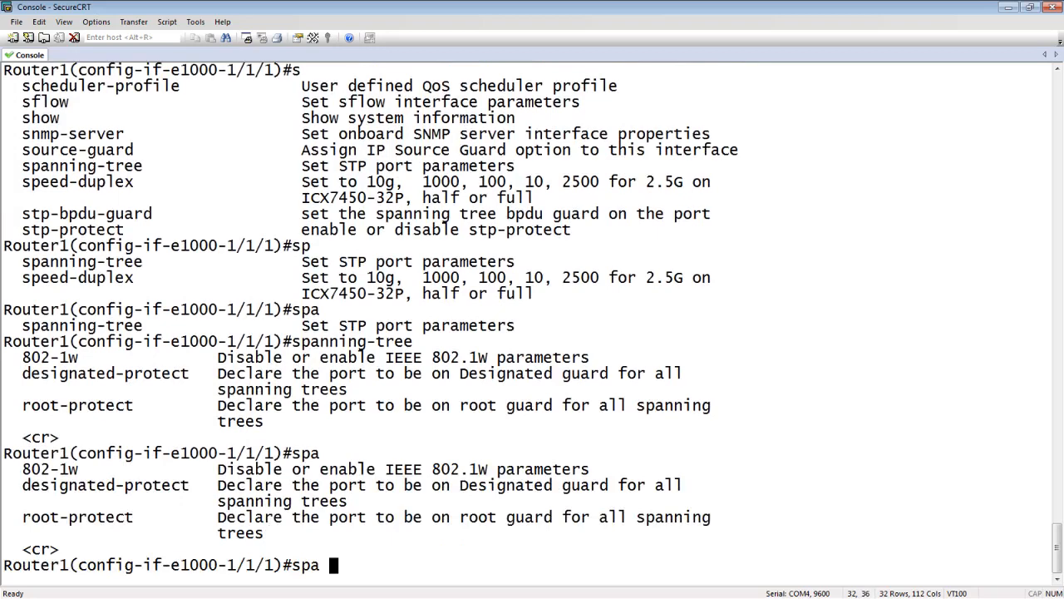
pyautogui.write('802-1w')
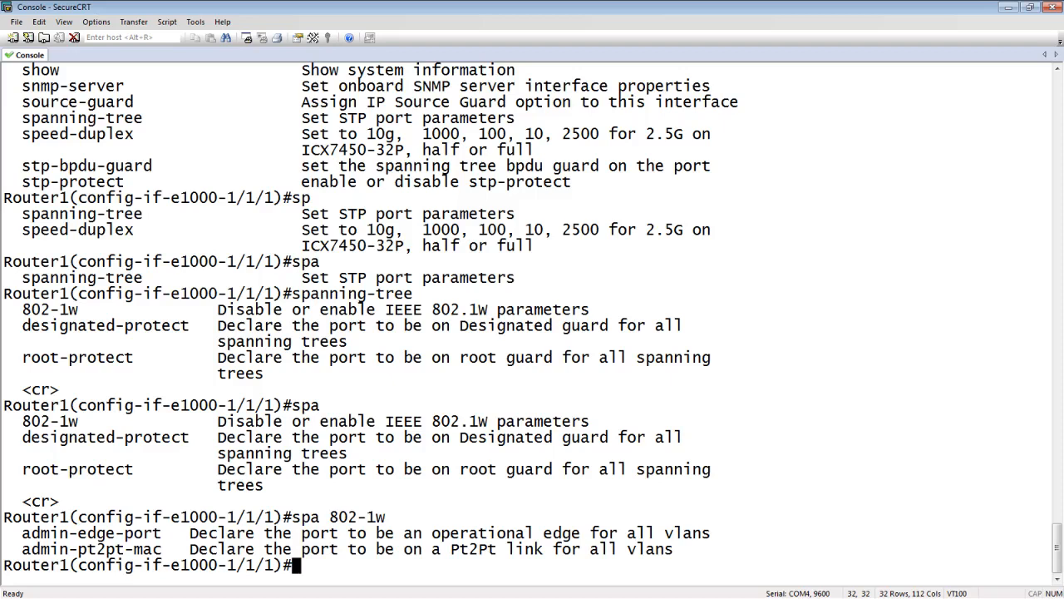
# - Save the running configuration with 'wr mem' and exit back to the Router1# prompt
pyautogui.write('wr mem')
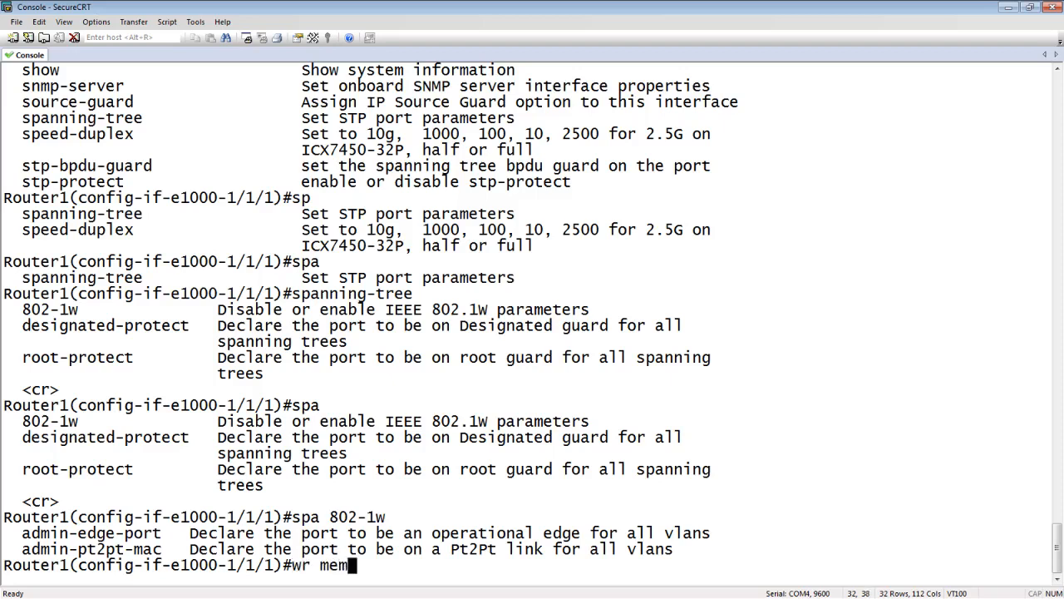
pyautogui.press('Return')
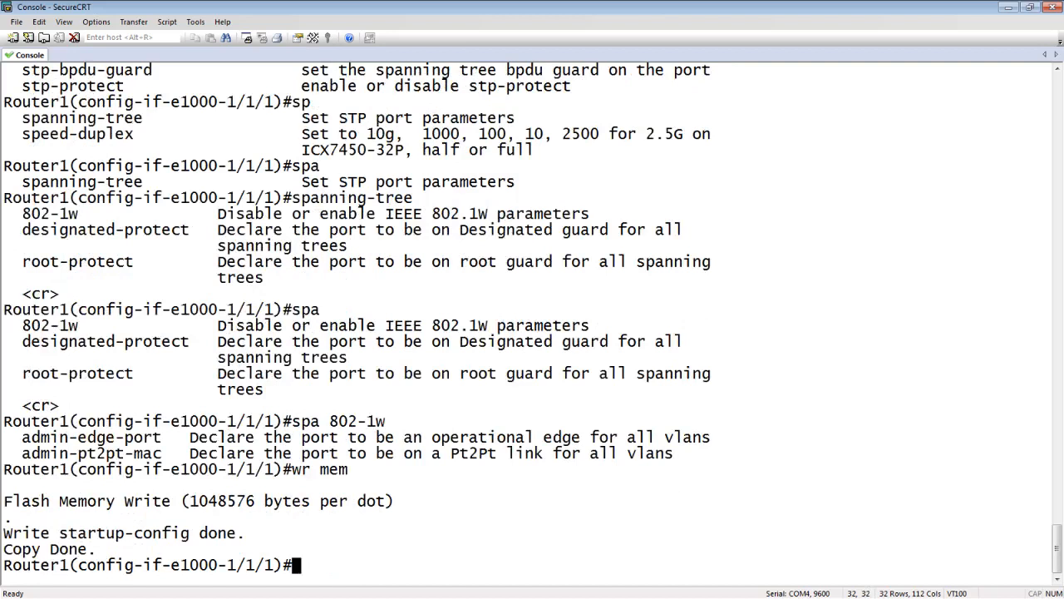
pyautogui.write('exi')
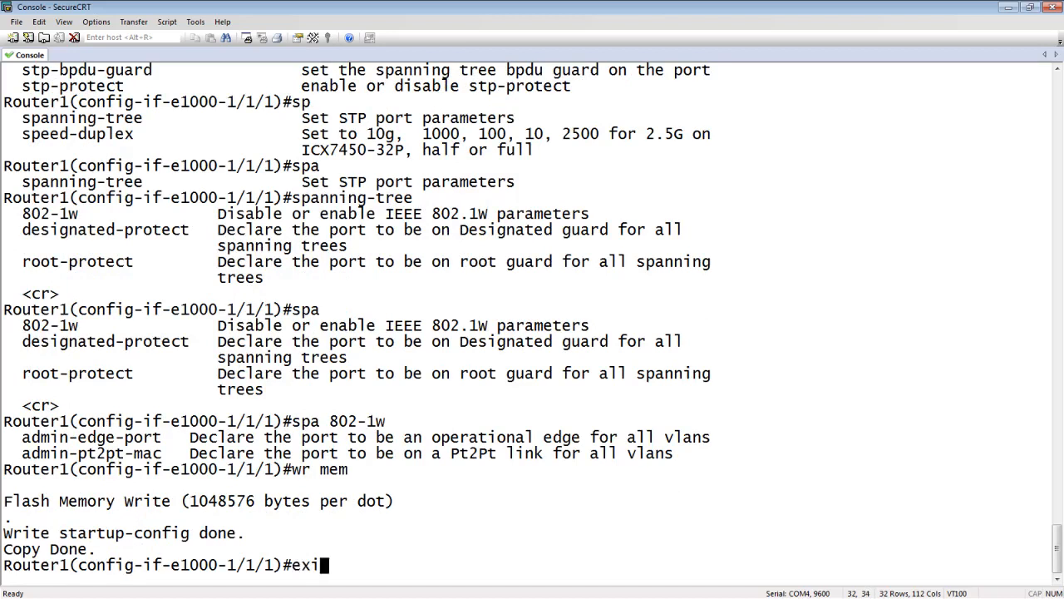
pyautogui.press('Return')
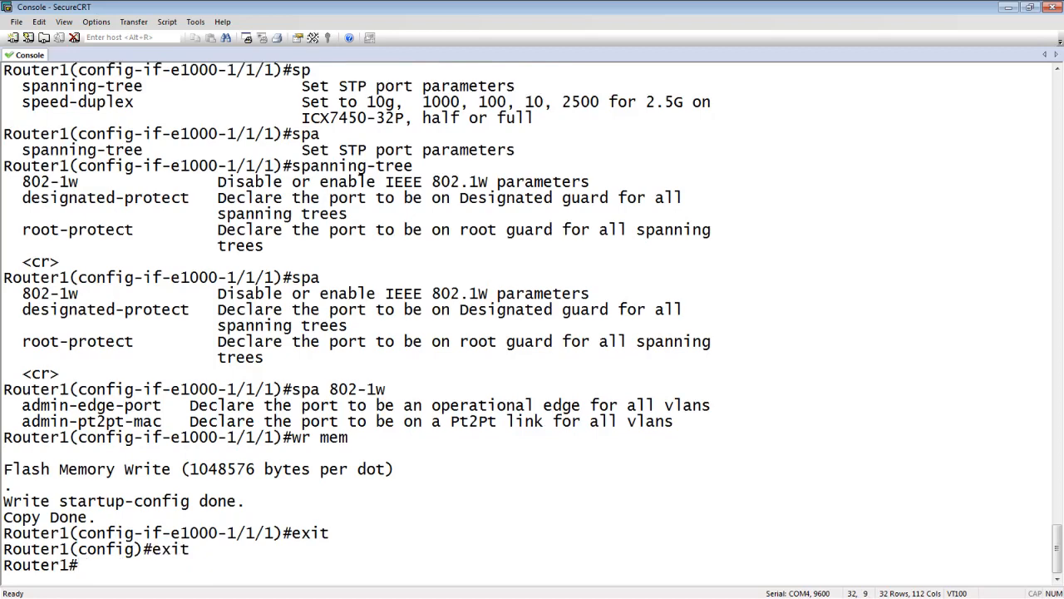
# - Run 'show int brief' and page through the port table line by line and then by page
pyautogui.write('show')
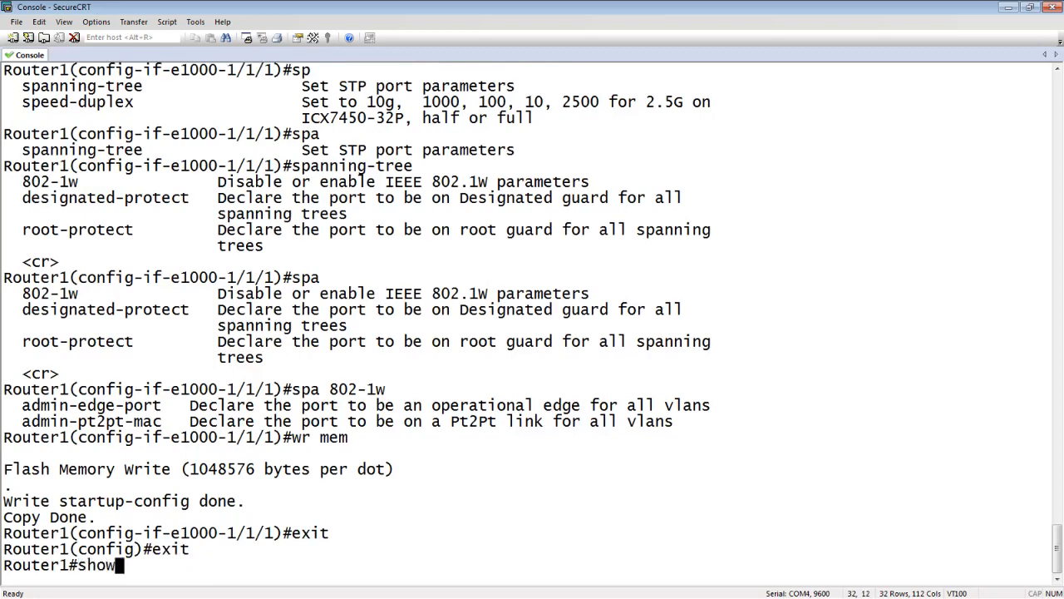
pyautogui.write('int brief')
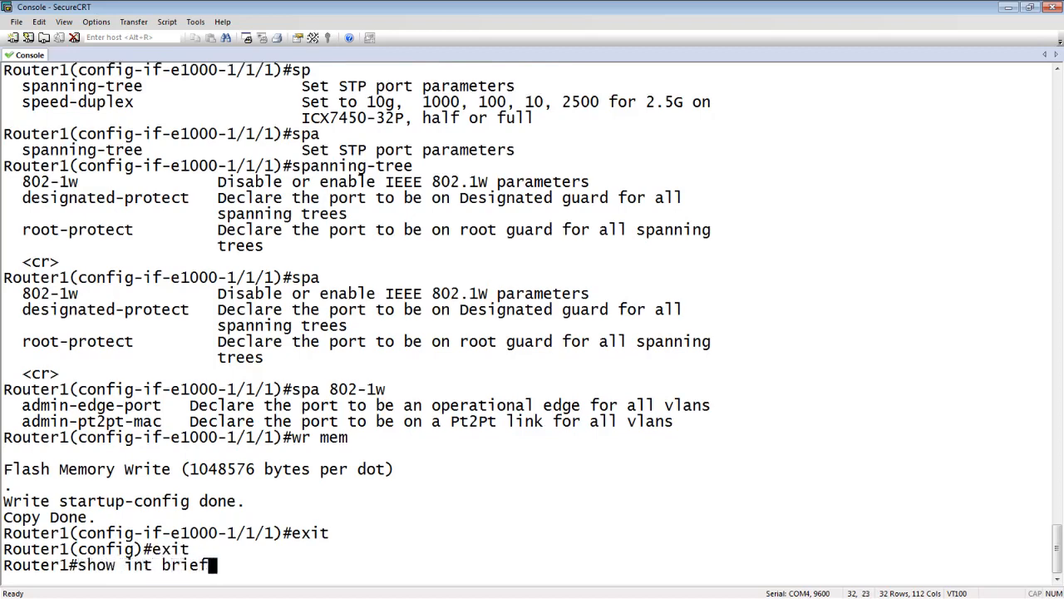
pyautogui.press('Return')
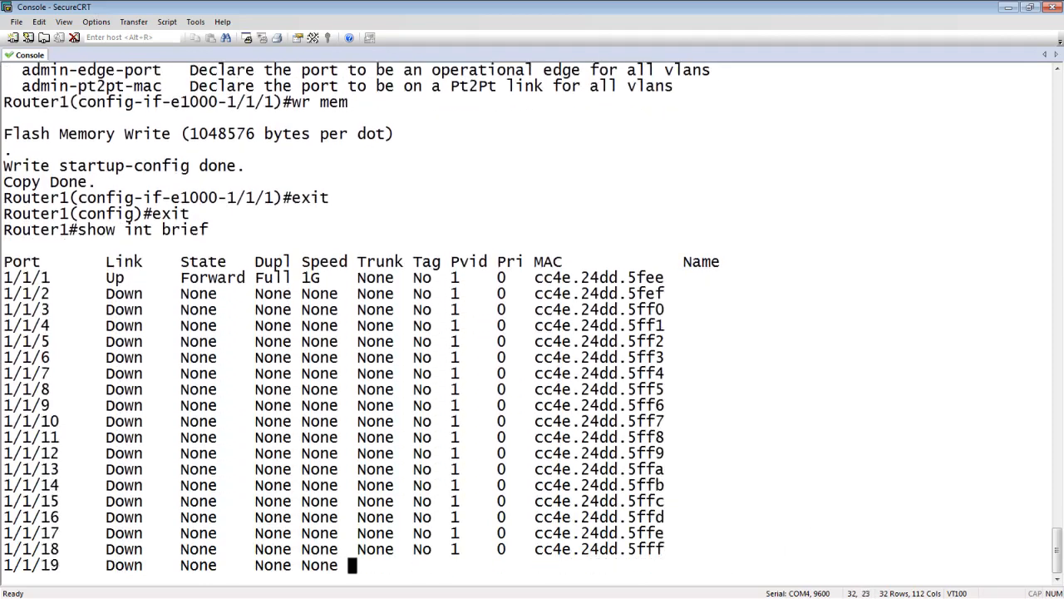
pyautogui.scroll(-3)
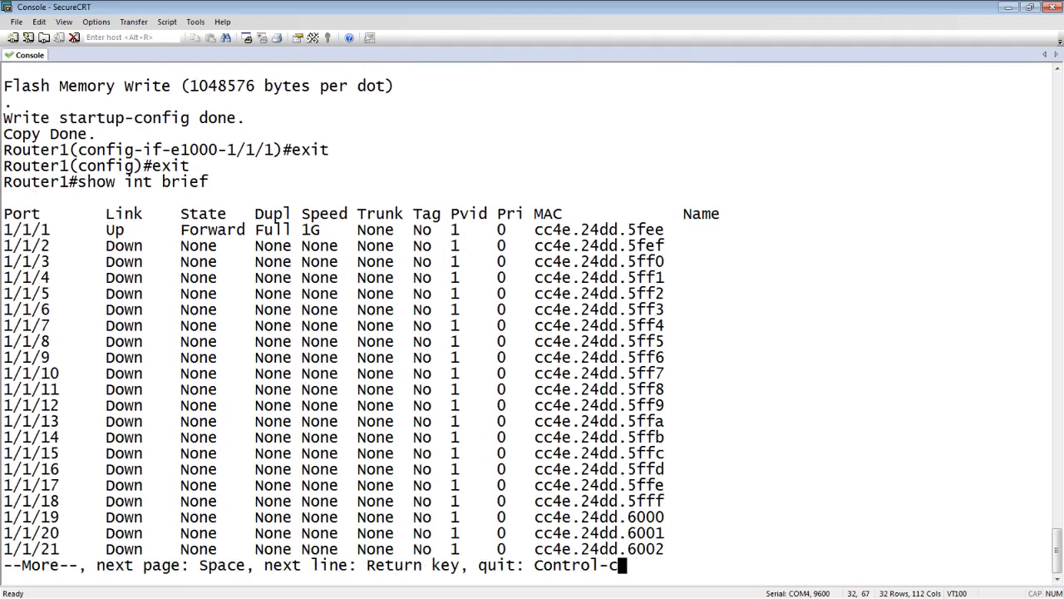
pyautogui.moveTo(119, 572)
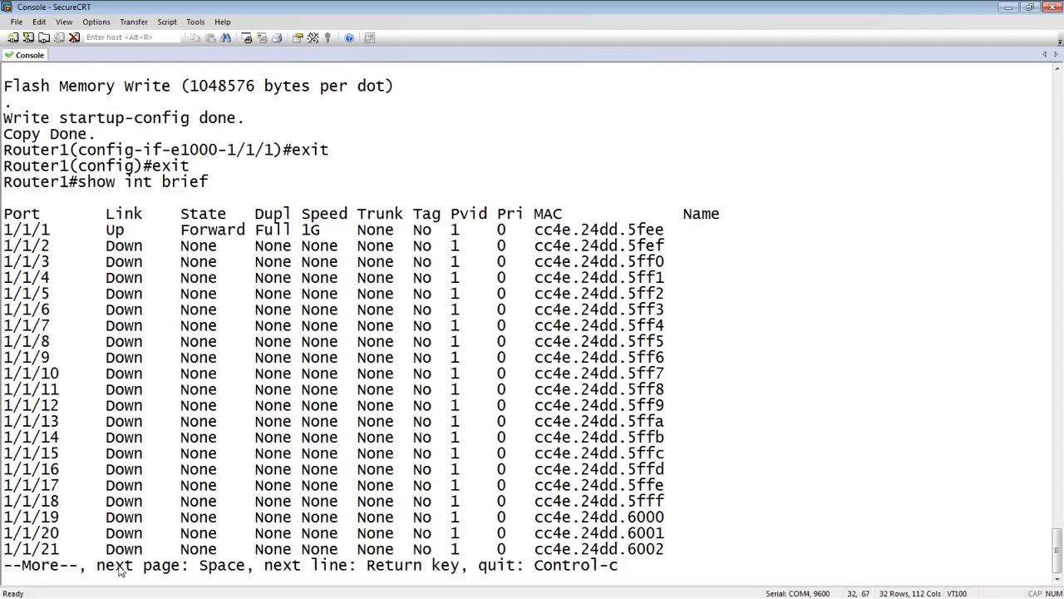
pyautogui.moveTo(148, 572)
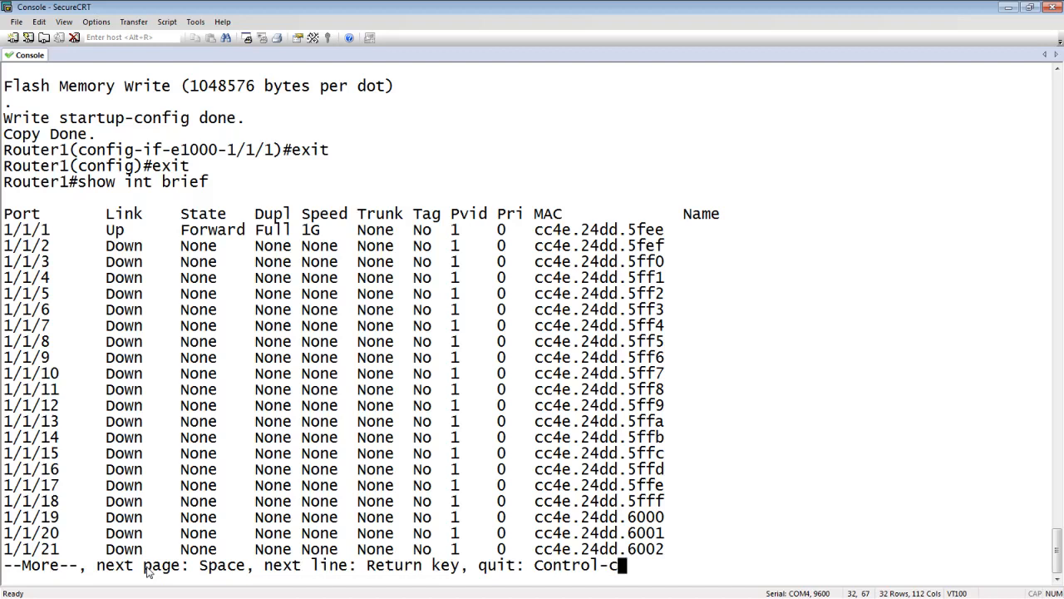
pyautogui.press('Return')
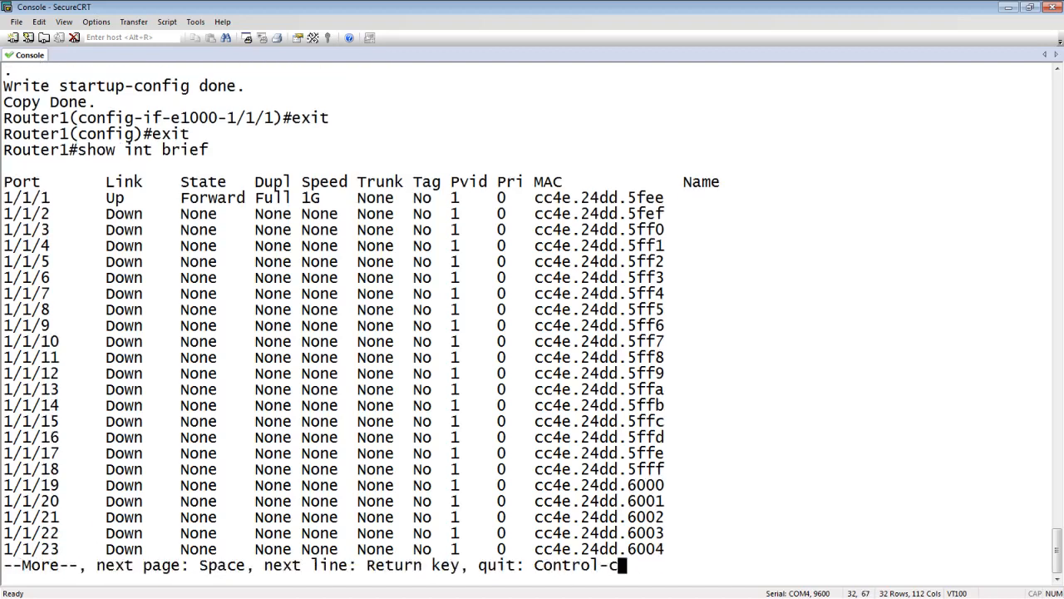
pyautogui.press('Return')
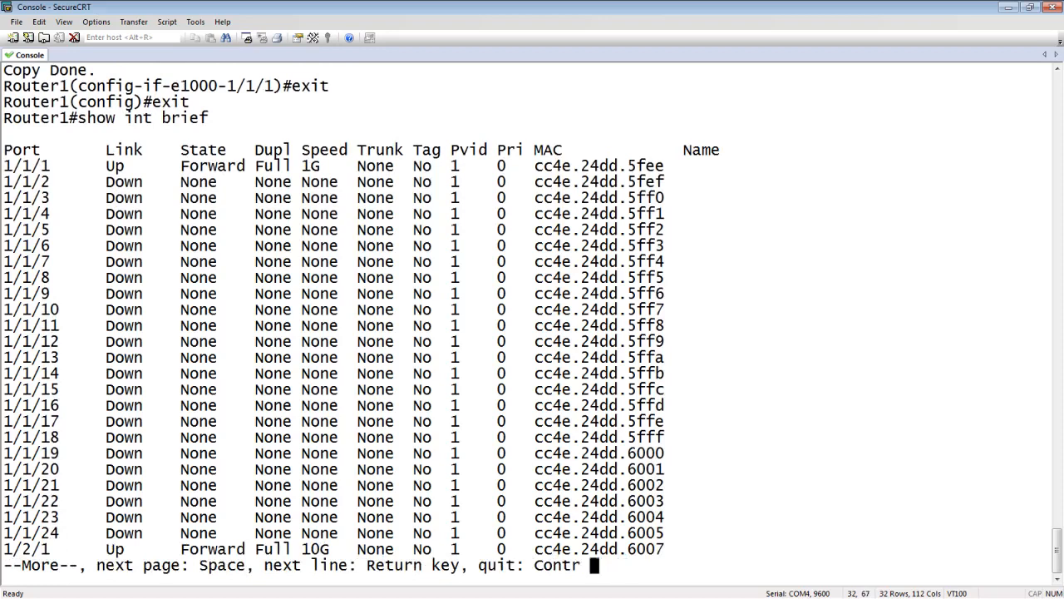
pyautogui.press('space')
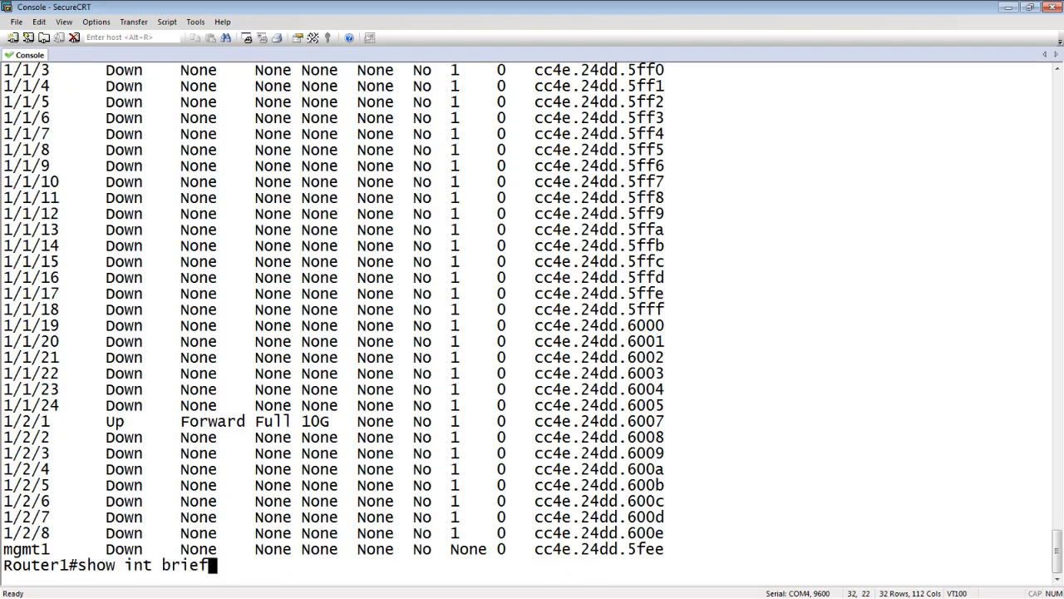
# - Rerun 'show int brief' to display the interface summary again
pyautogui.press('Return')
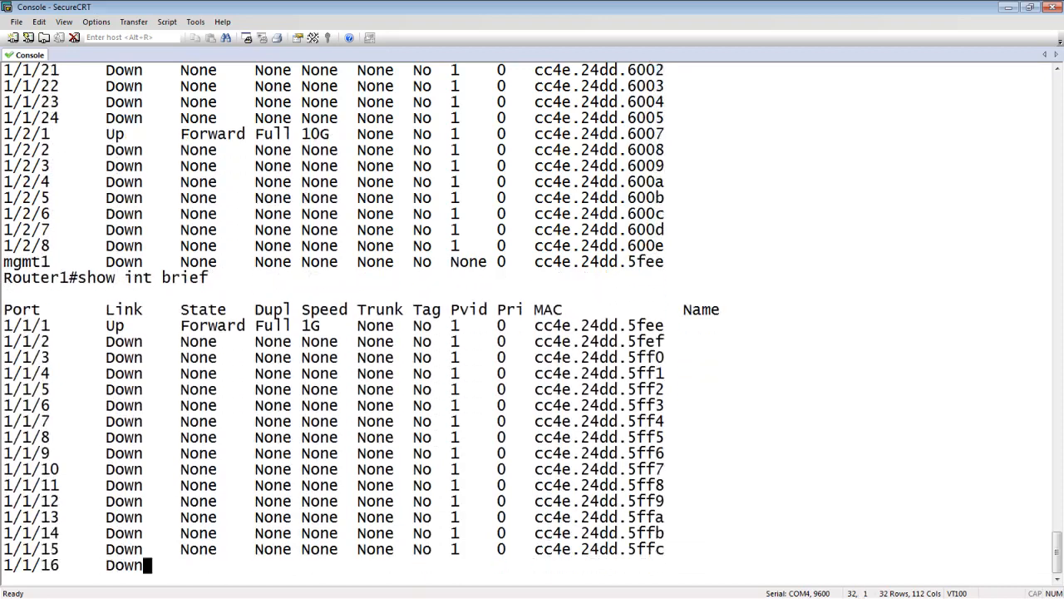
pyautogui.scroll(-3)
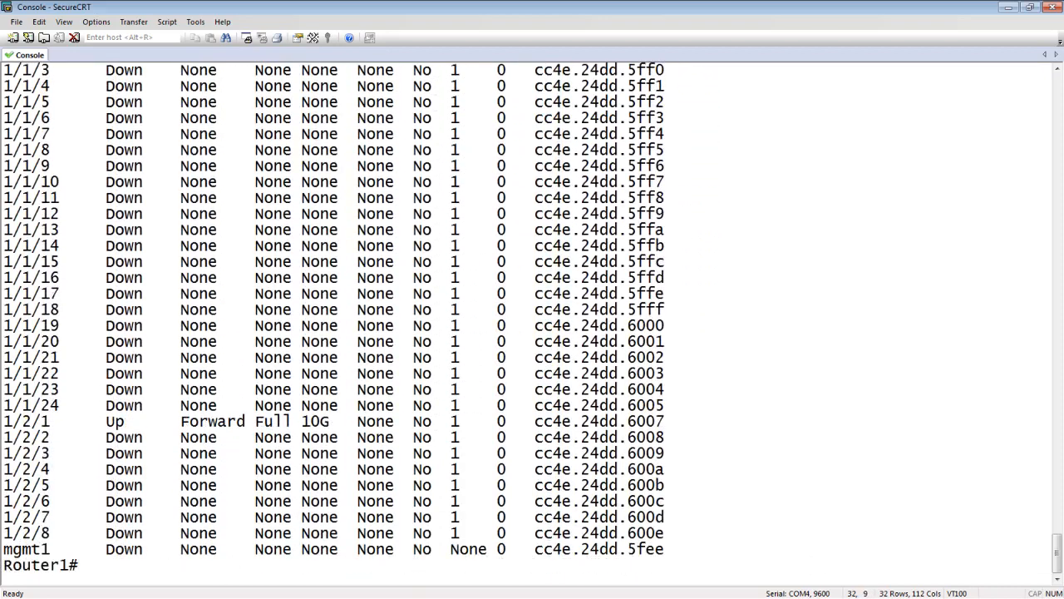
pyautogui.write('show int brief')
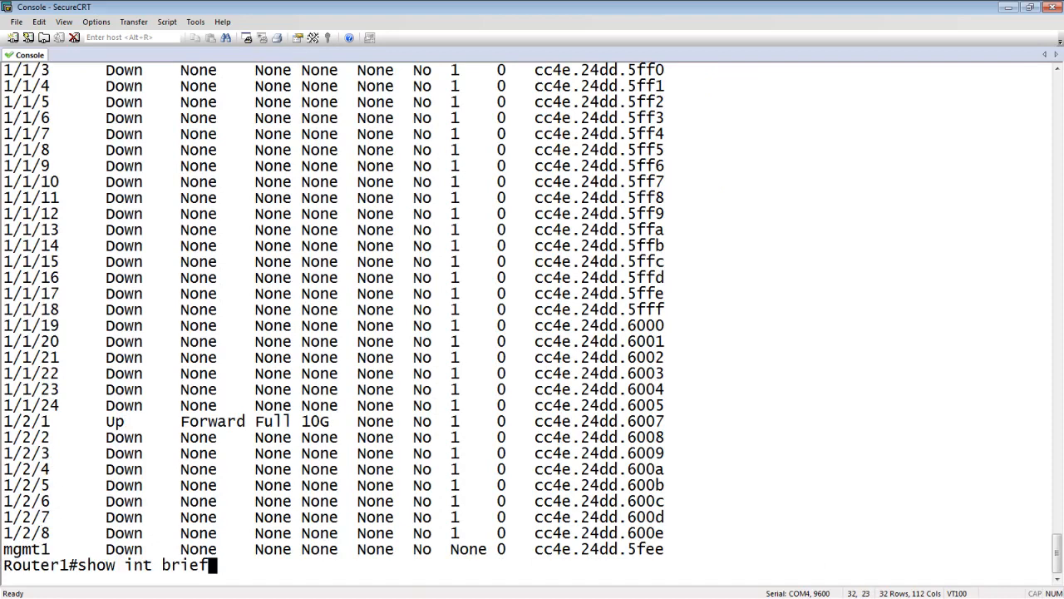
pyautogui.press('Return')
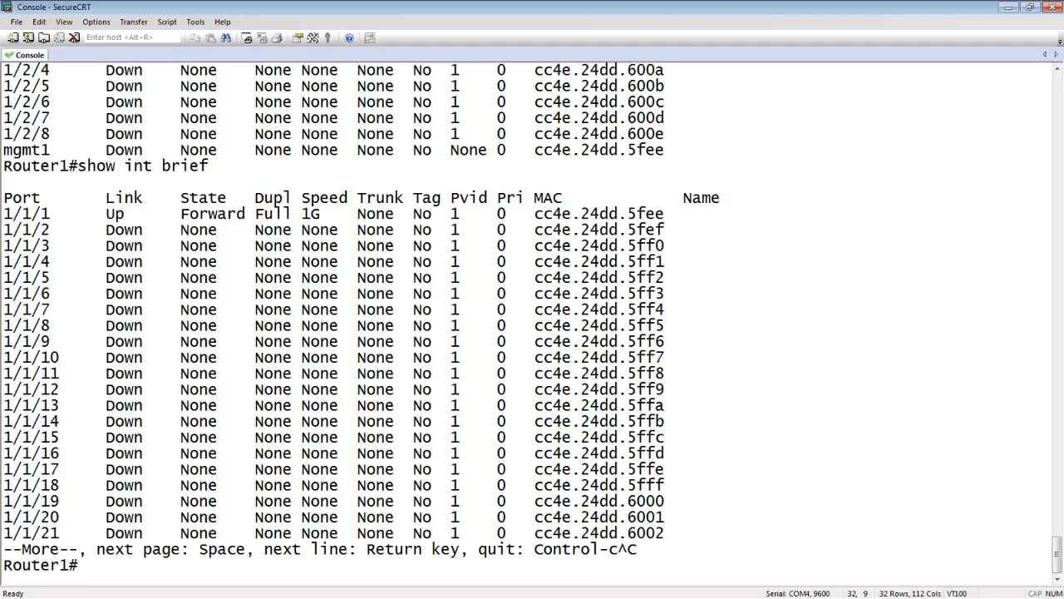
pyautogui.moveTo(77, 566)
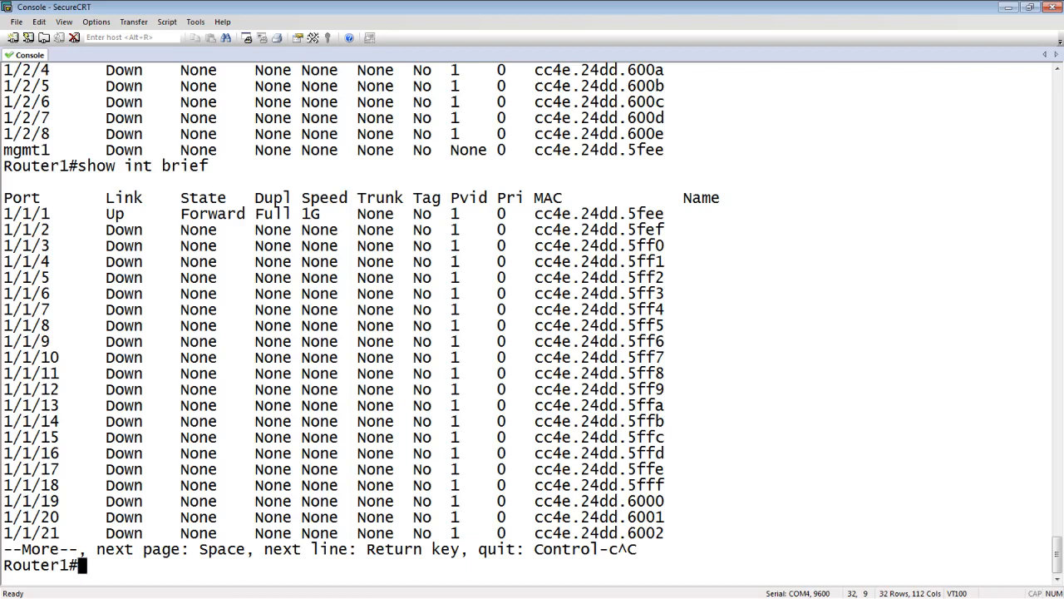
# - Show brief status for the range 'show int brief ether 1/1/10 to 1/1/15', checking ? help along the way
pyautogui.write('sho')
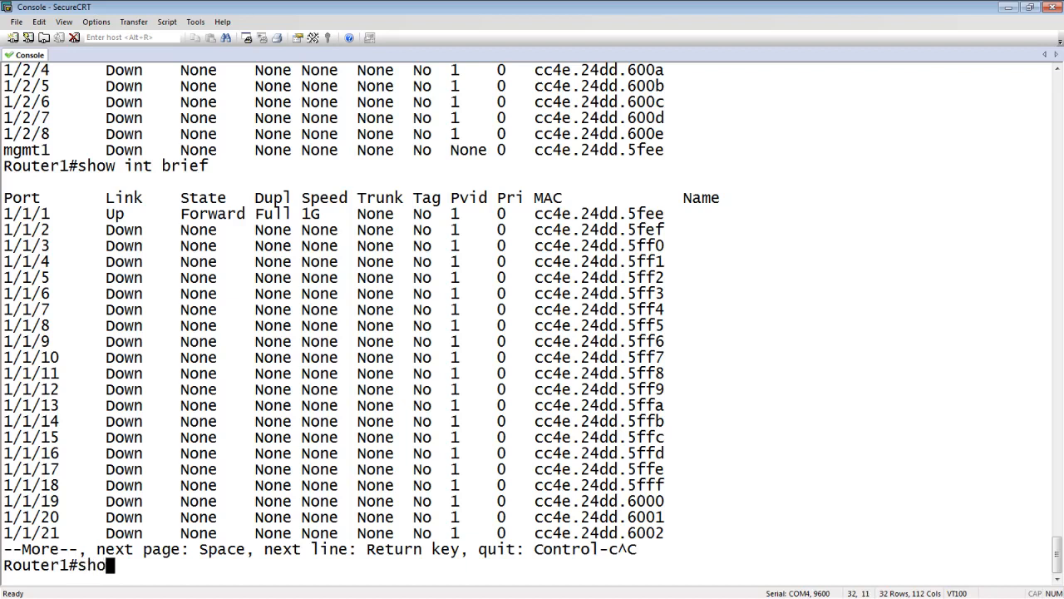
pyautogui.write('w int brief')
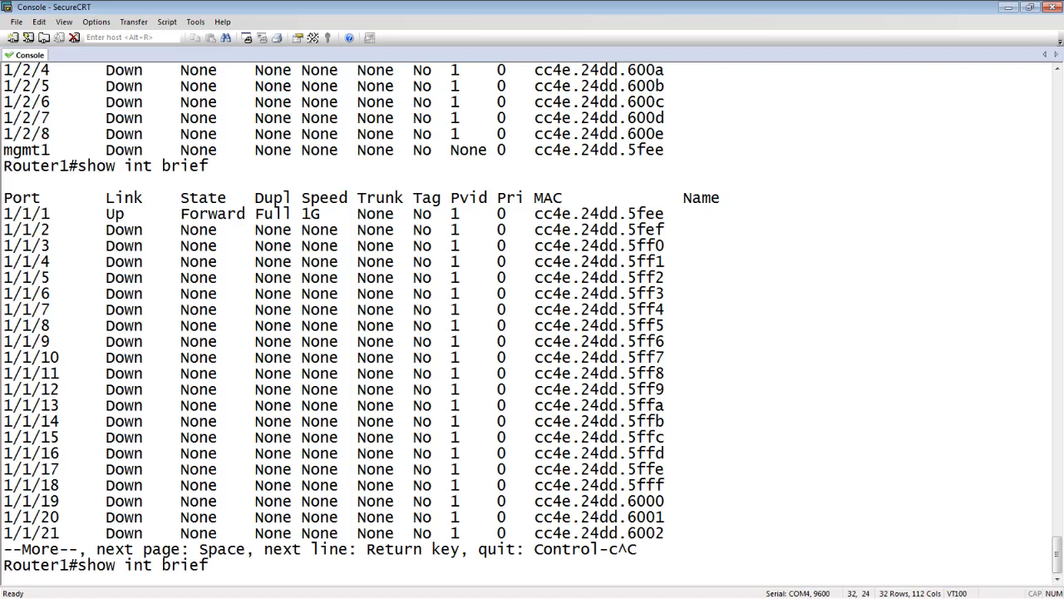
pyautogui.write('ether')
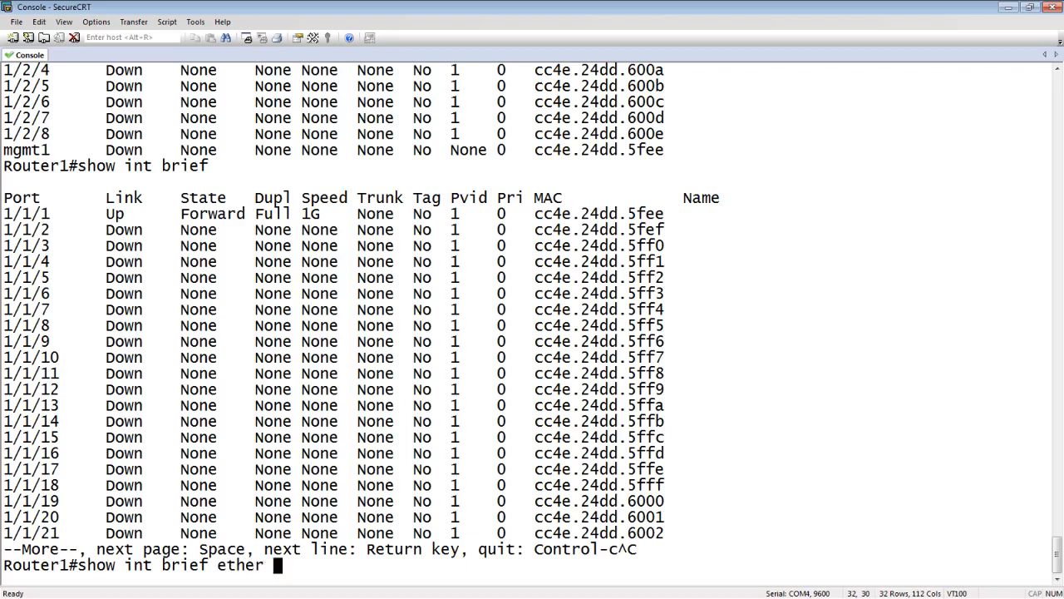
pyautogui.write('1/1')
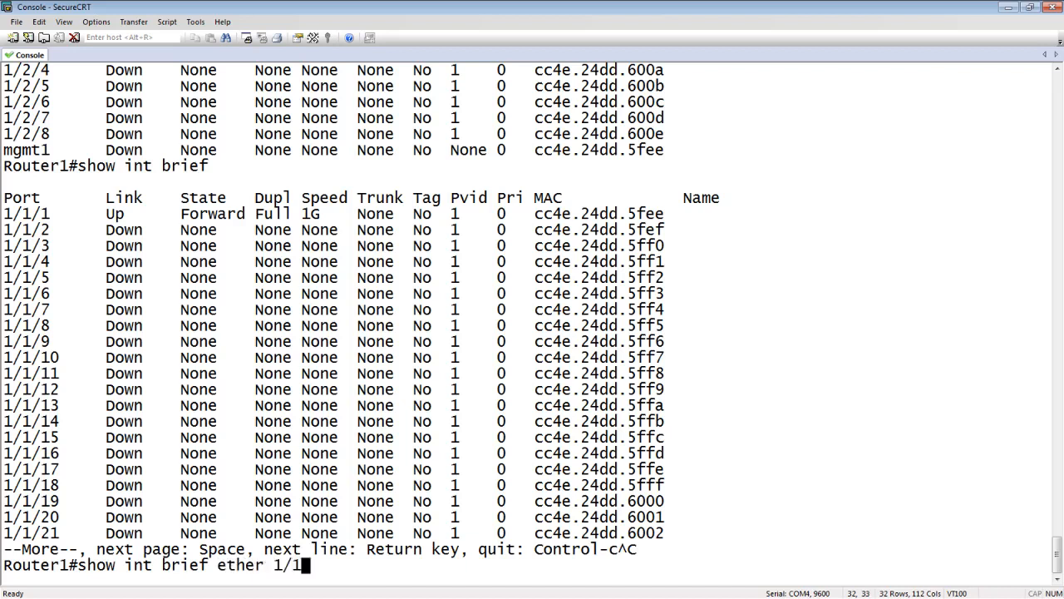
pyautogui.write('0?')
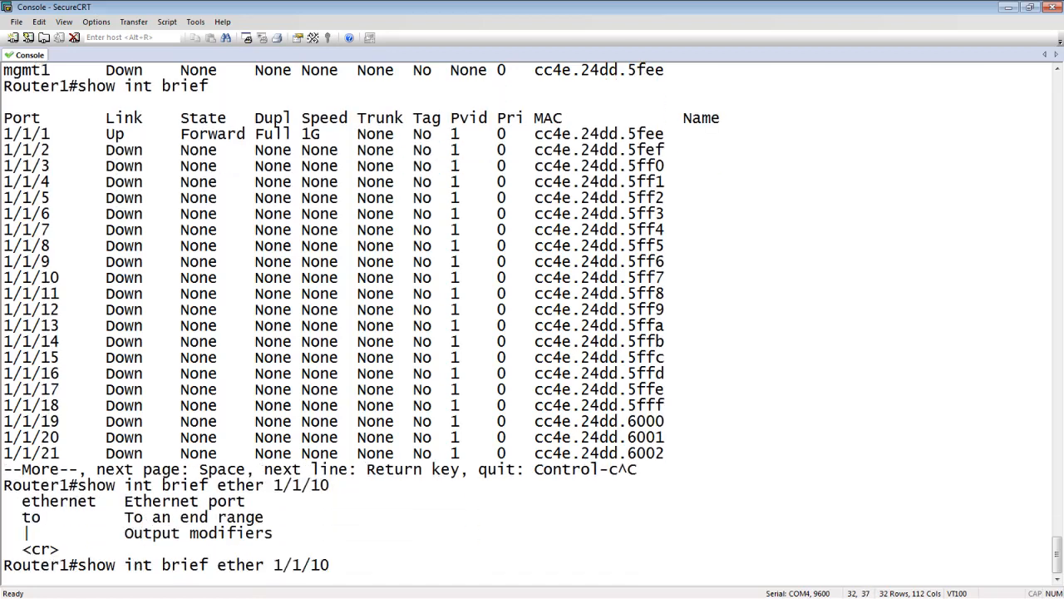
pyautogui.write('to')
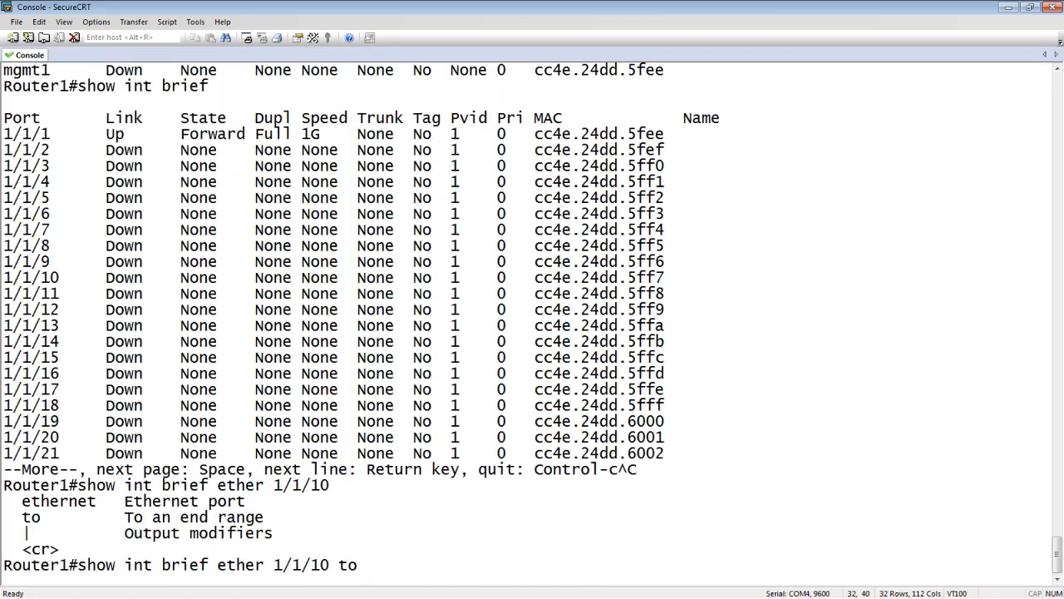
pyautogui.write('1/1/15')
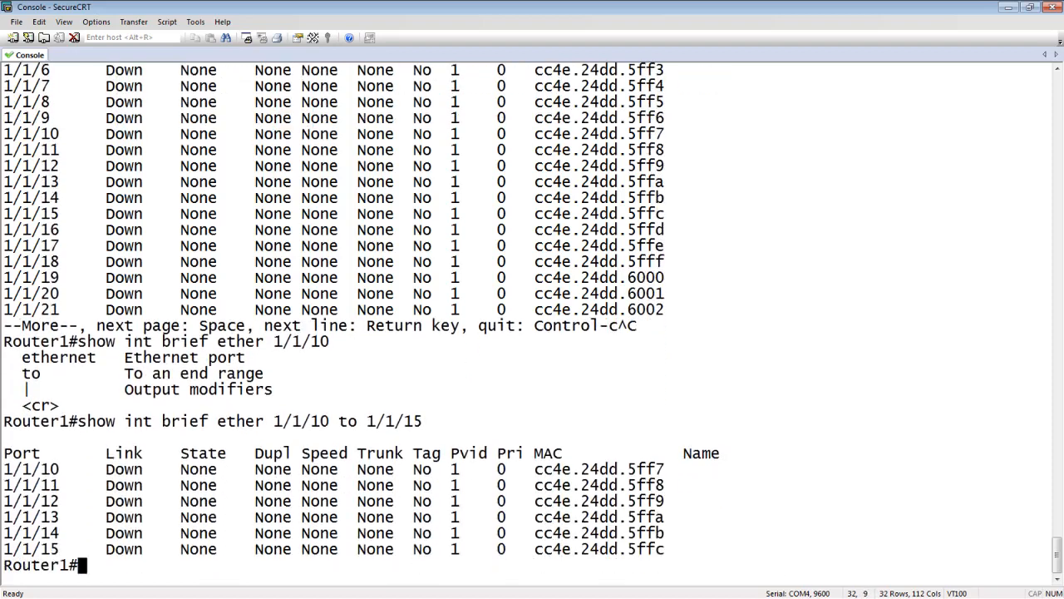
pyautogui.moveTo(349, 416)
pyautogui.write('config t')
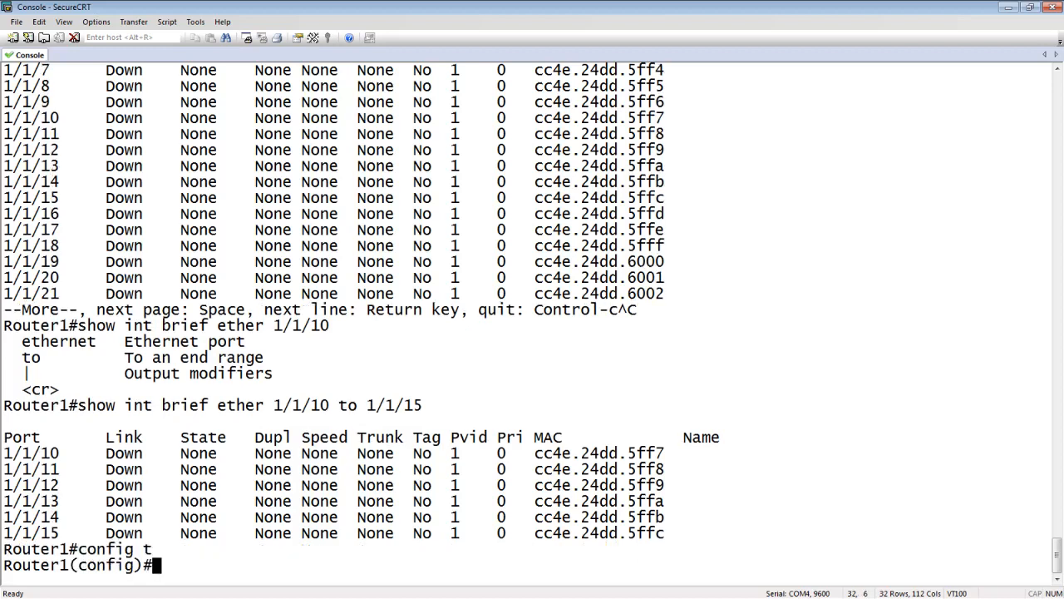
# - Enter interface 1/1/1 configuration, then exit and quit back to the privileged prompt
pyautogui.write('int e')
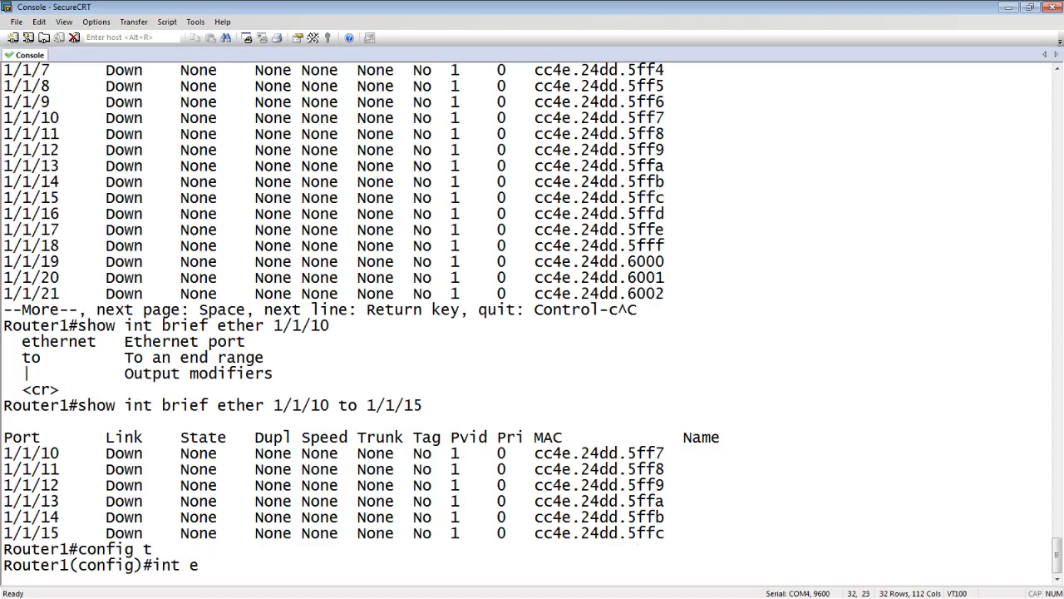
pyautogui.write('1/1/')
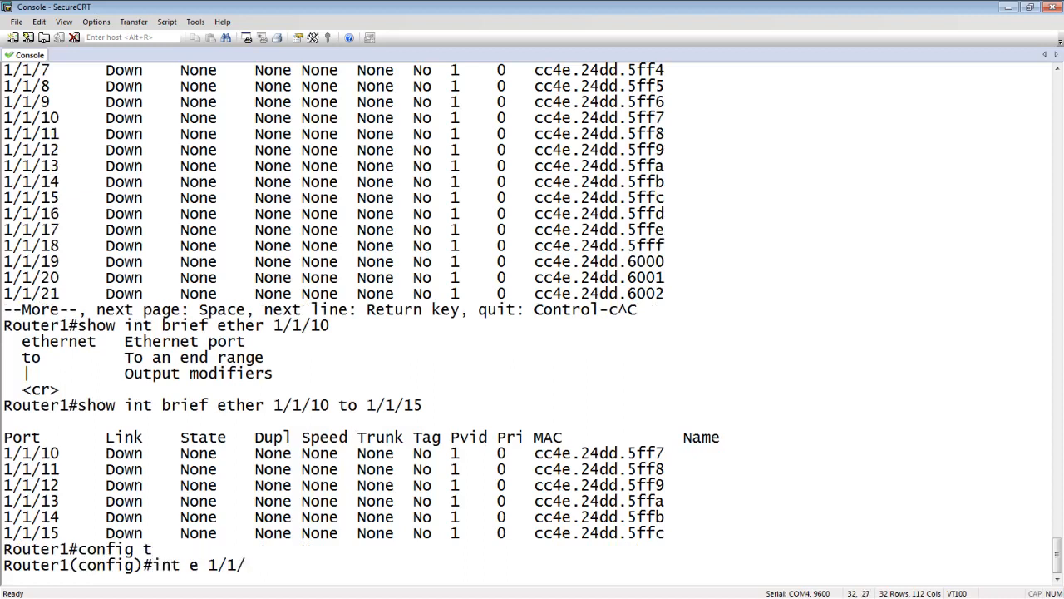
pyautogui.press('Return')
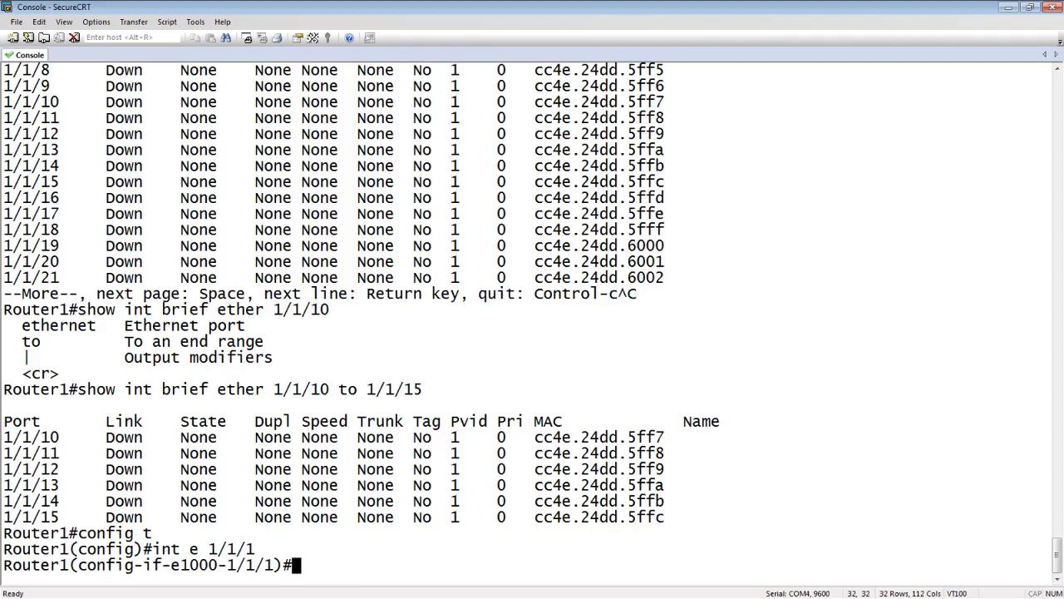
pyautogui.write('exit')
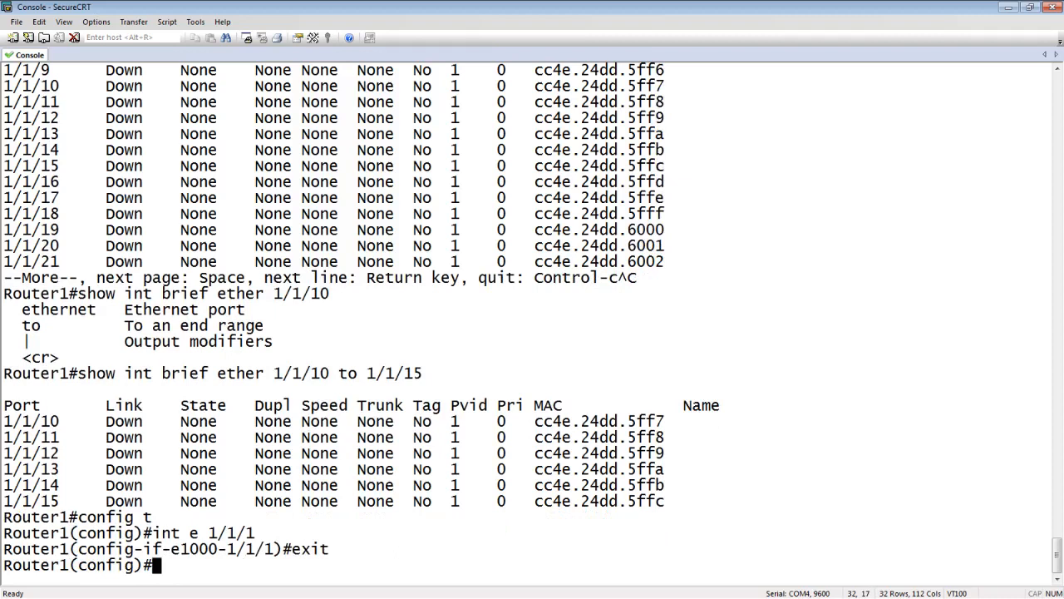
pyautogui.write('qu')
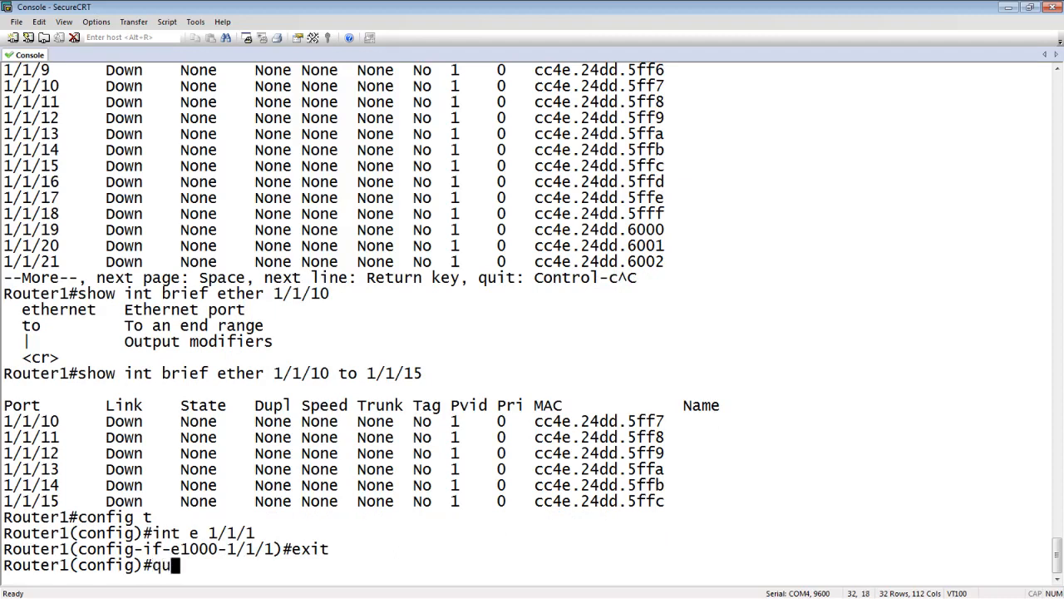
pyautogui.press('Return')
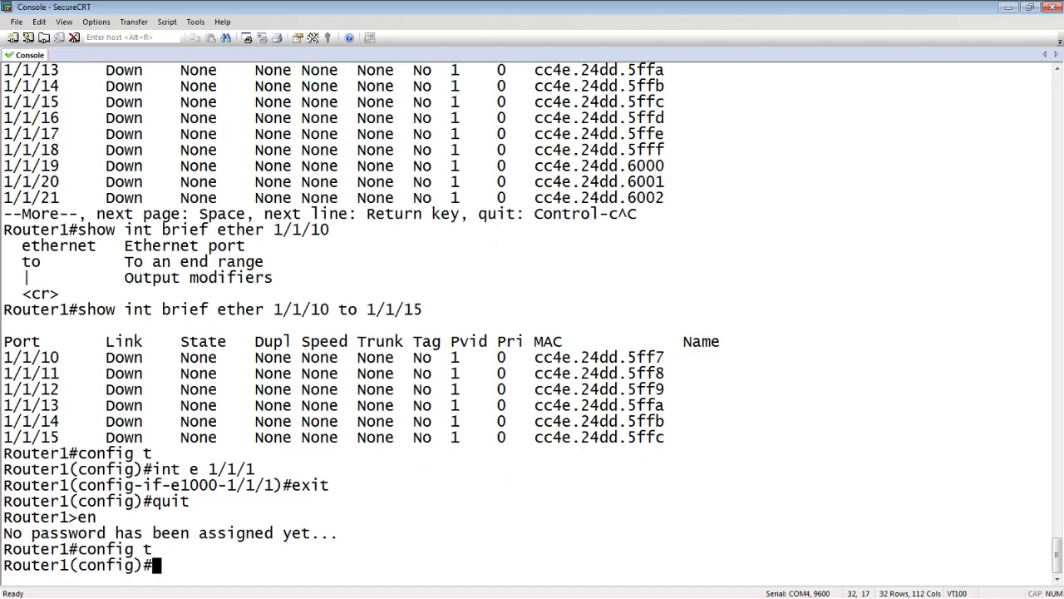
# - Re-enter configuration mode for interface 1/1/1
pyautogui.write('int e 1/1/1')
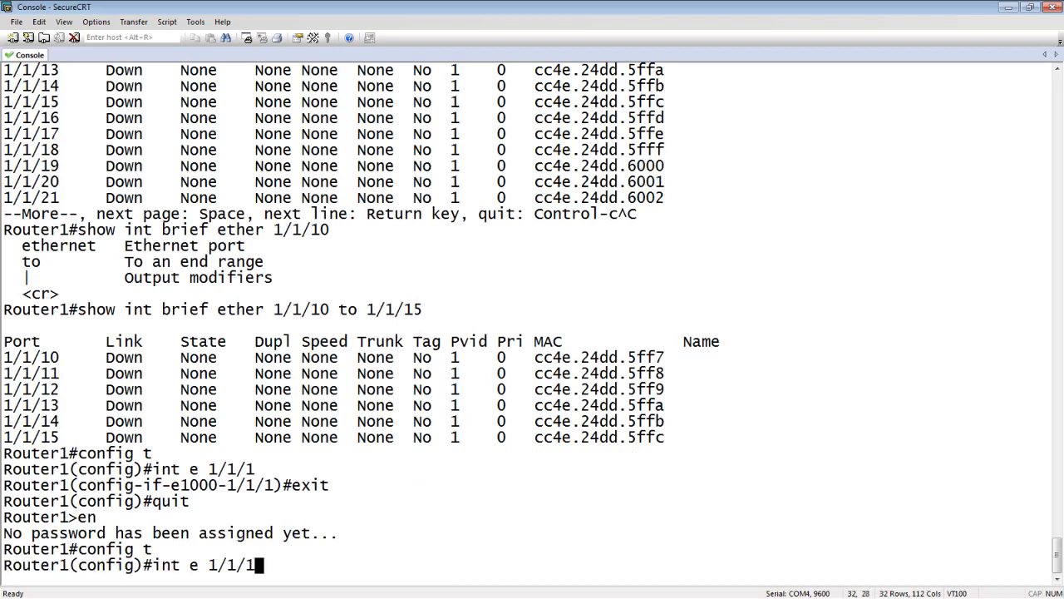
pyautogui.press('Return')
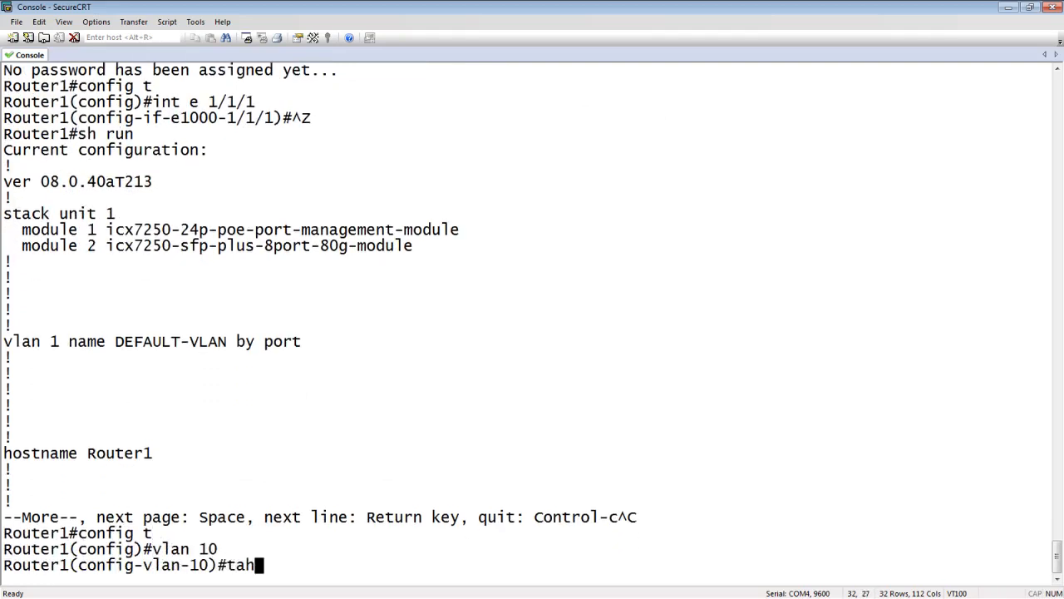
# - Under VLAN 10, run 'tag e 1/1/1' to make port 1/1/1 a tagged member
pyautogui.write('g')
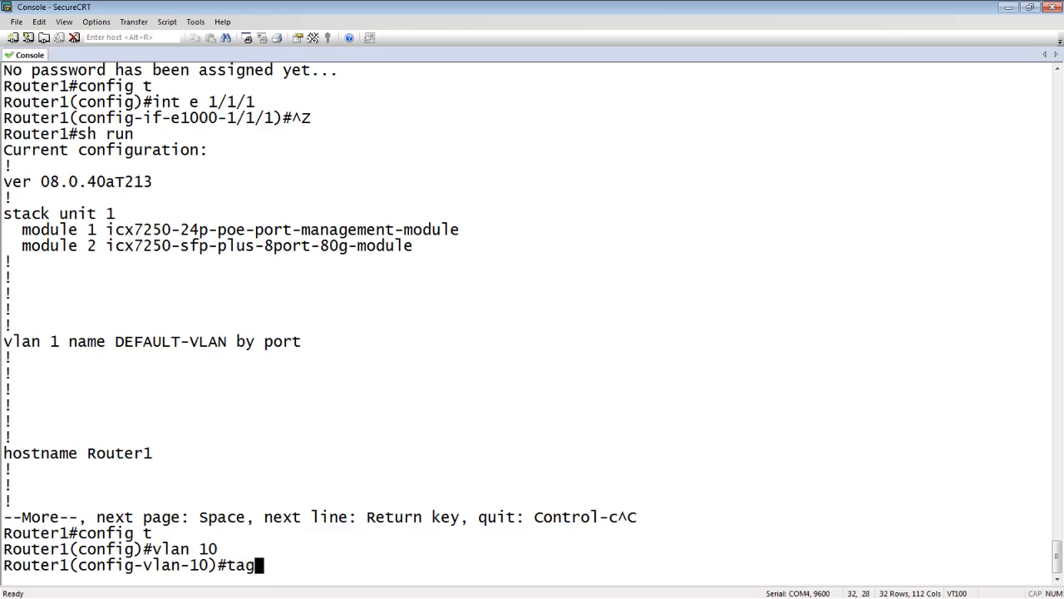
pyautogui.write('e 1/1/1')
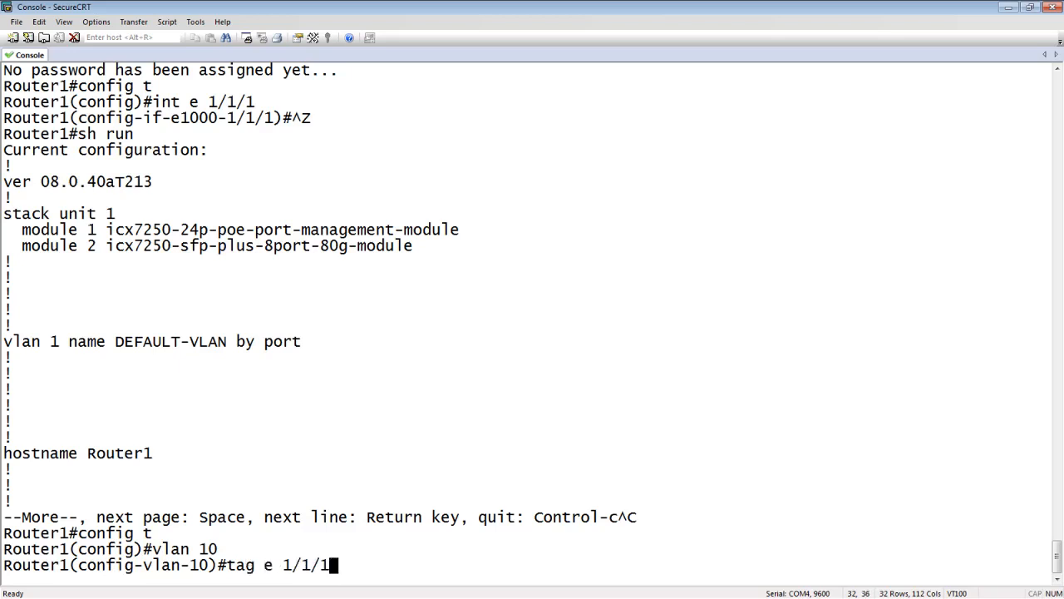
pyautogui.press('Return')
pyautogui.write('sh ru')
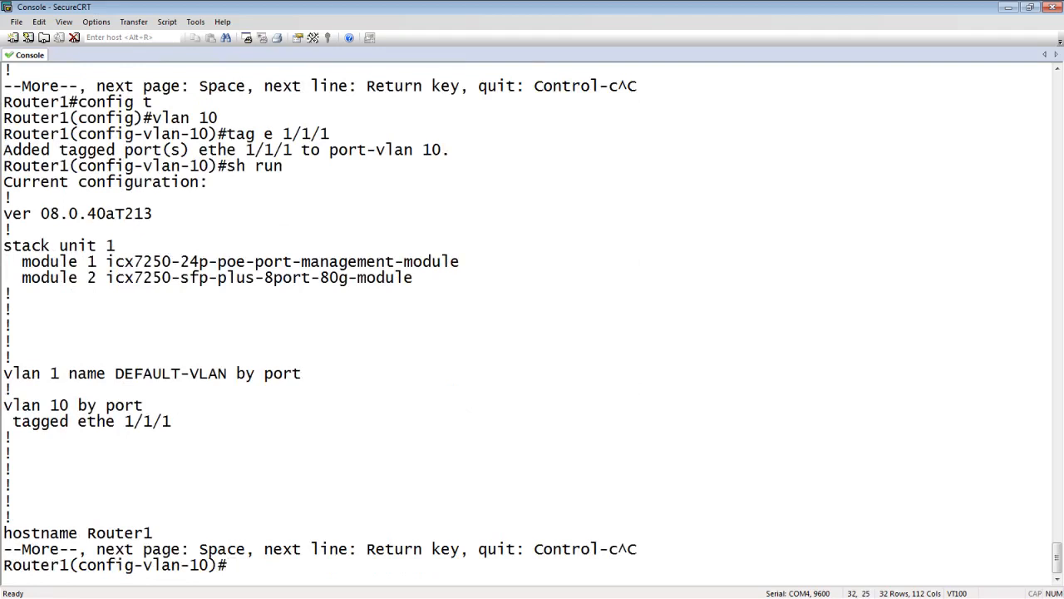
# - Run 'no vlan 10' and review the configuration showing only the default VLAN
pyautogui.write('no vlan')
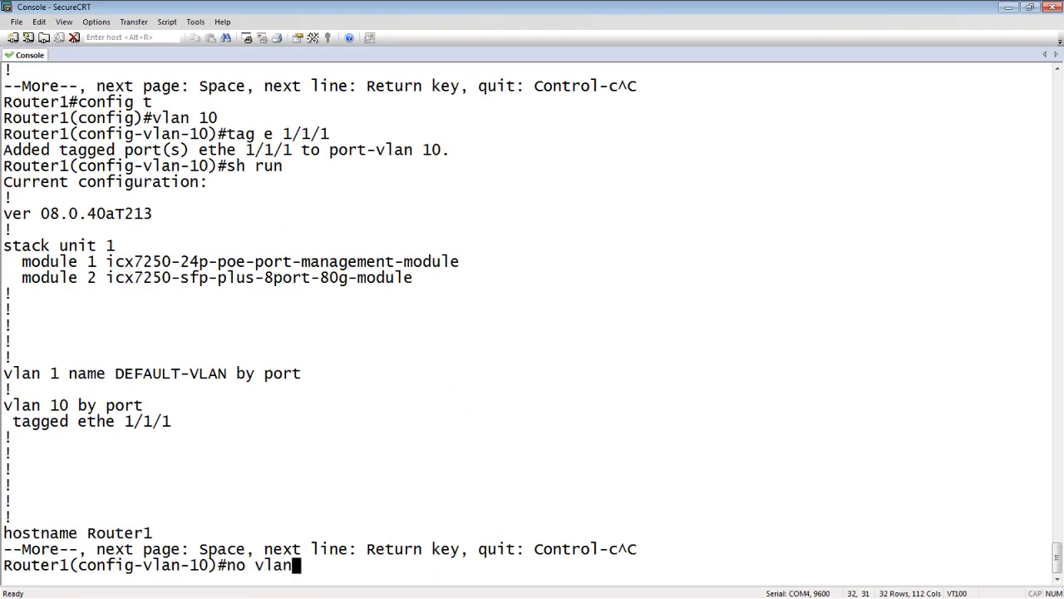
pyautogui.press('Return')
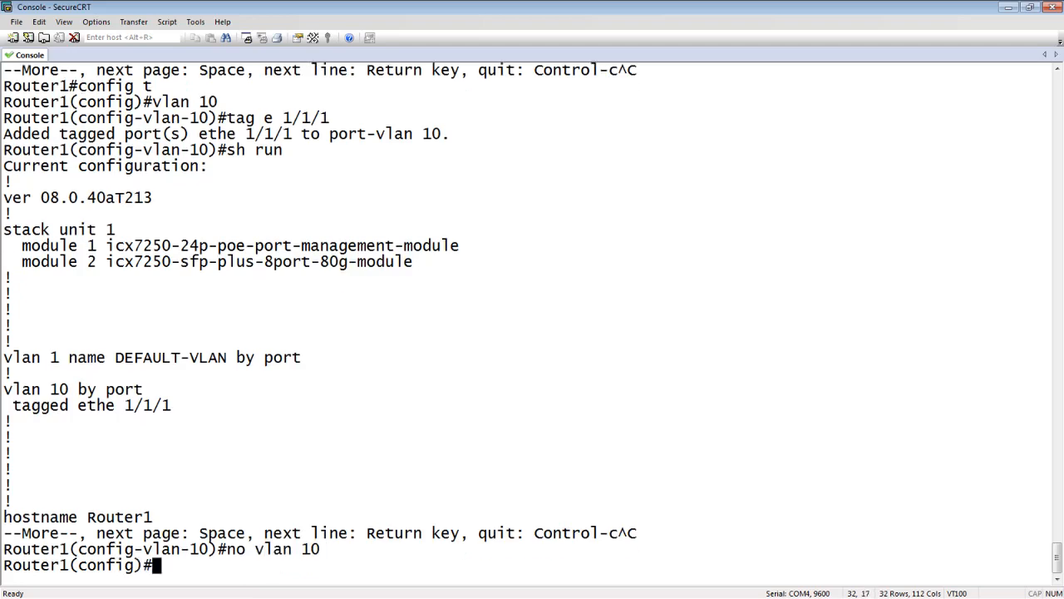
pyautogui.press('space')
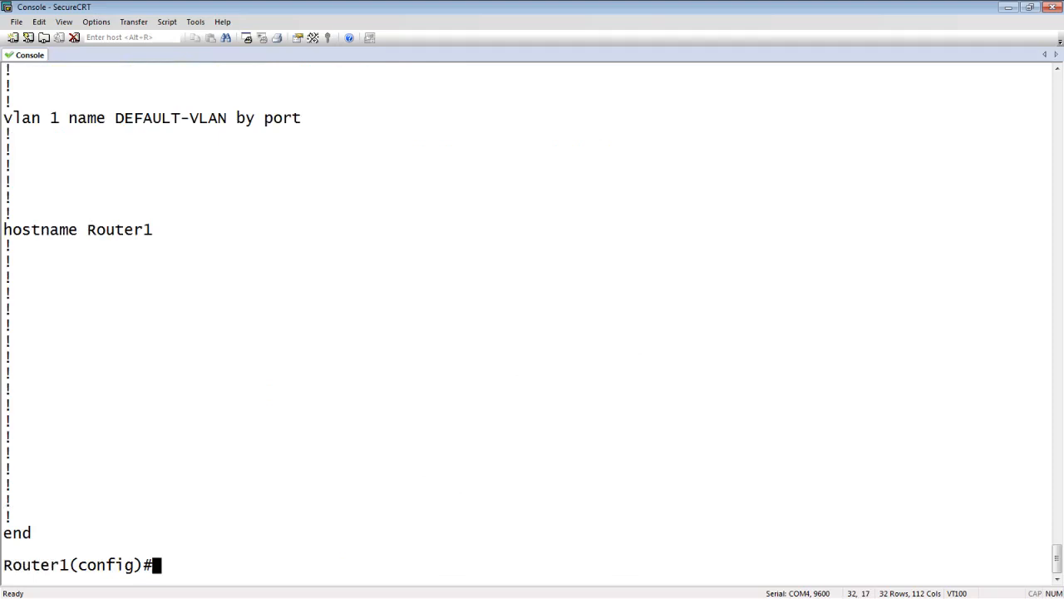
pyautogui.press('Return')
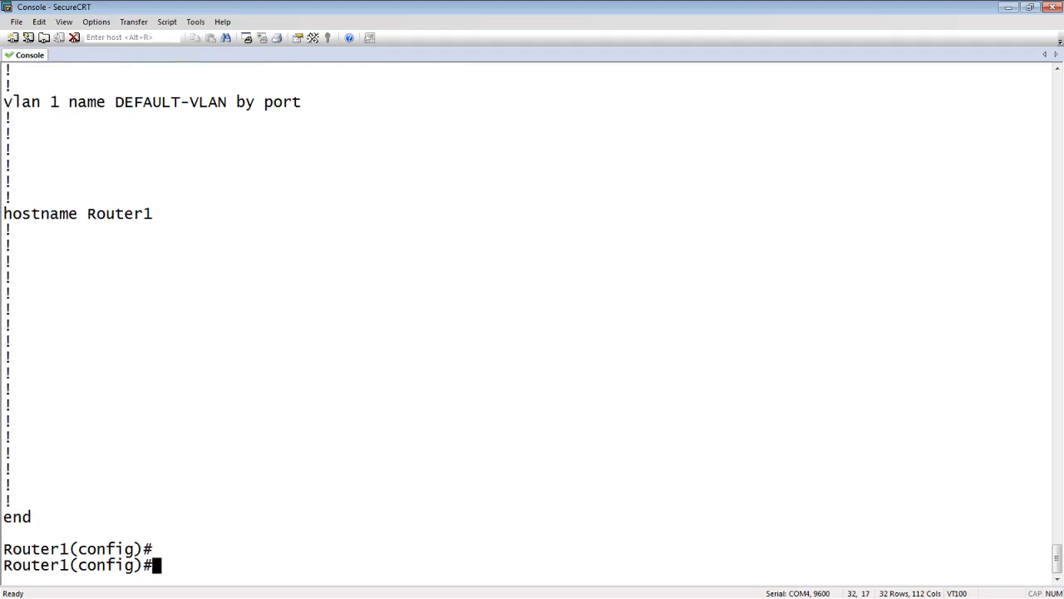